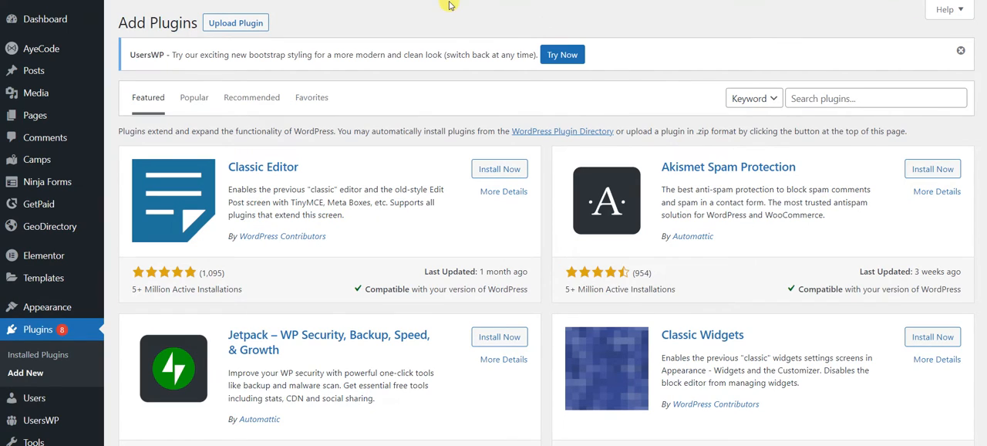
mouse_move(306, 123)
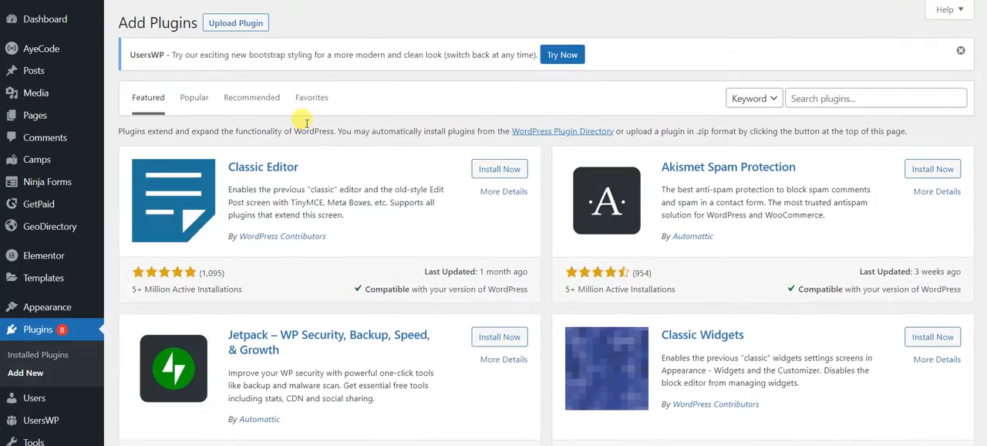
Search the plugin directory for 'up' and install UpdraftPlus WordPress Backup Plugin.
click(875, 98)
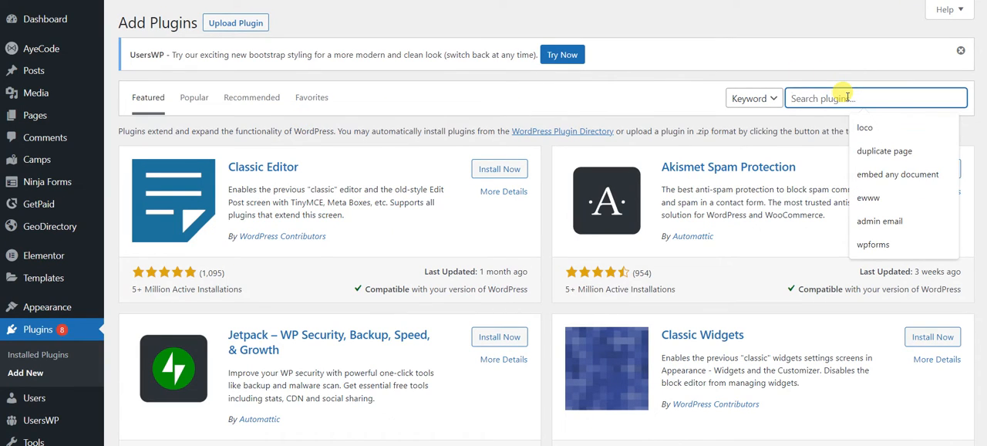
text(updraft)
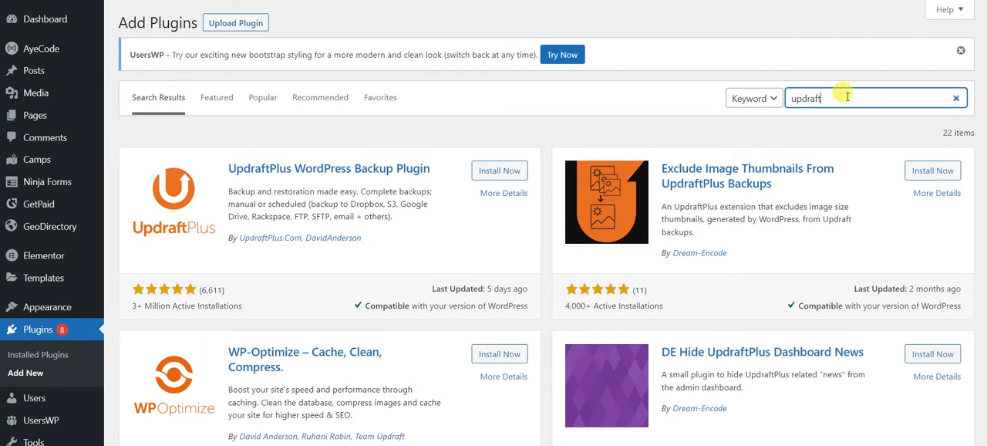
mouse_move(527, 131)
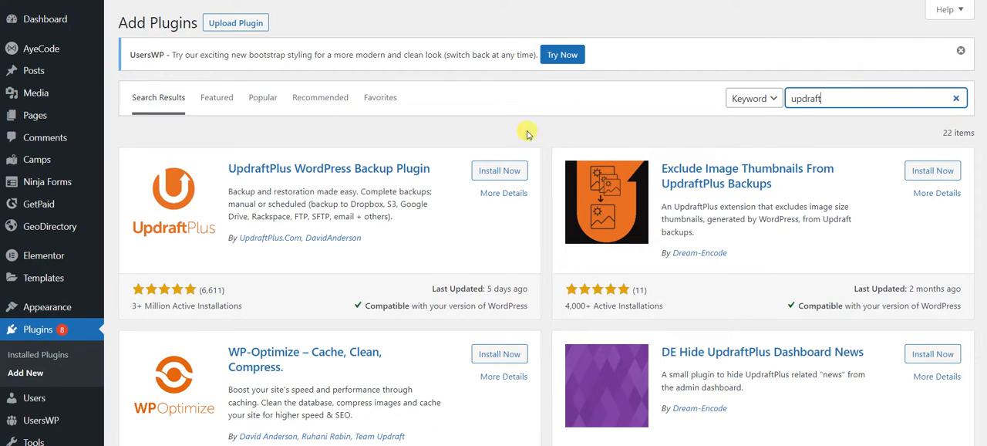
click(499, 171)
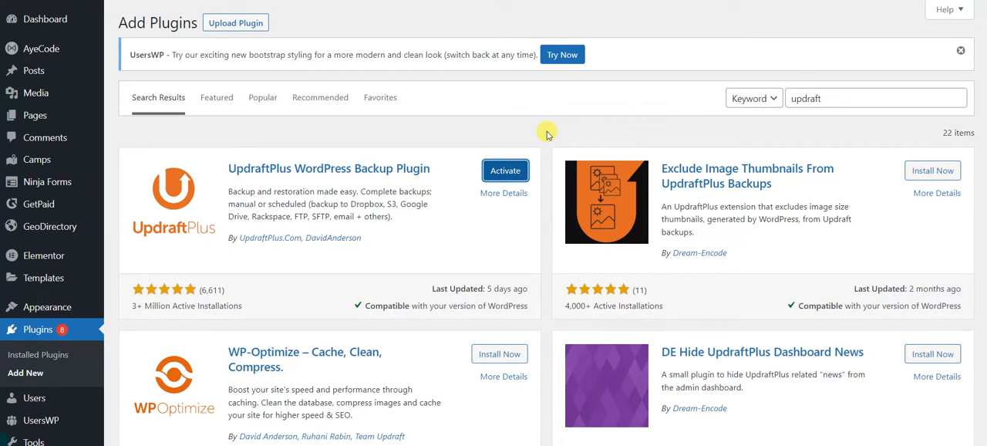
Activate UpdraftPlus and browse its UpdraftPlus Backups page with no scheduled backups.
click(505, 171)
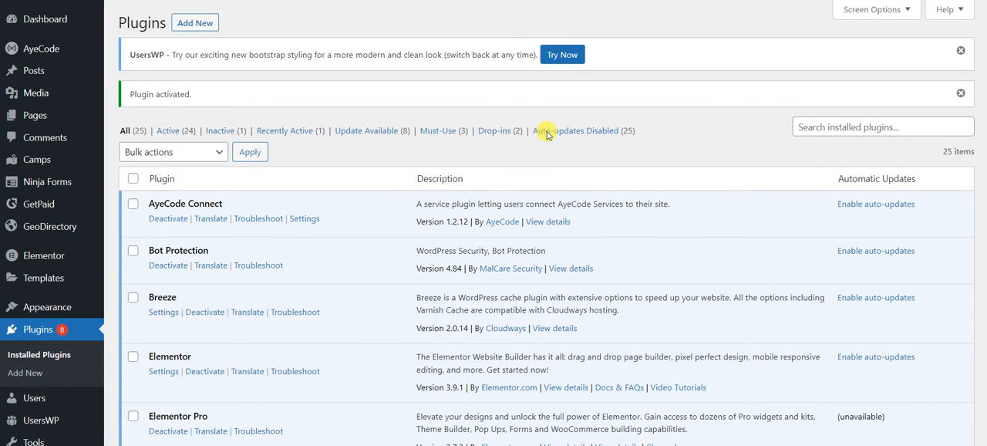
scroll(down, 3)
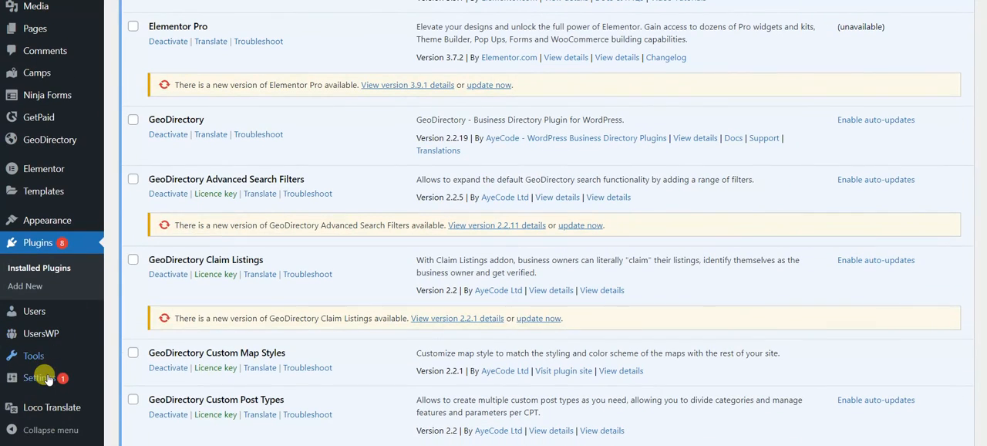
click(39, 378)
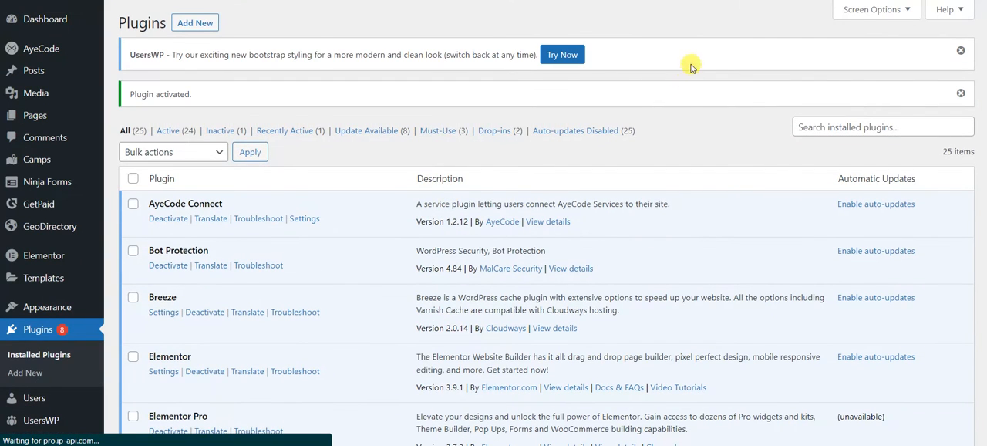
mouse_move(676, 50)
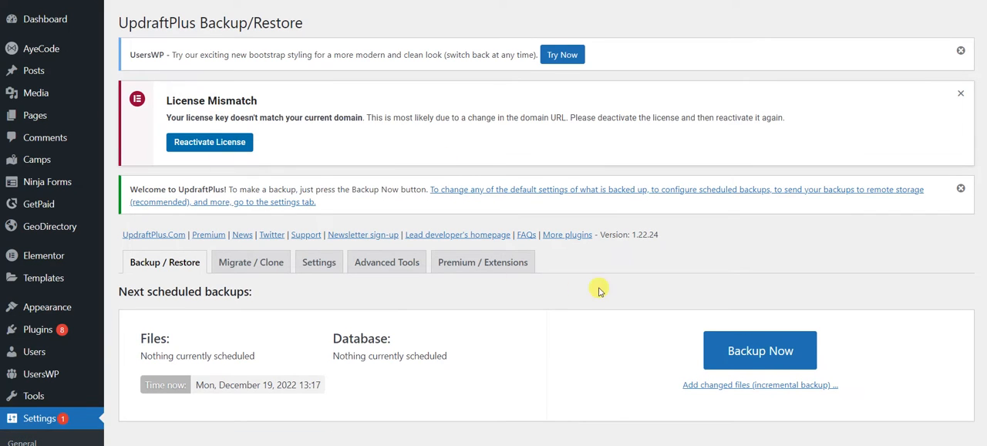
scroll(down, 3)
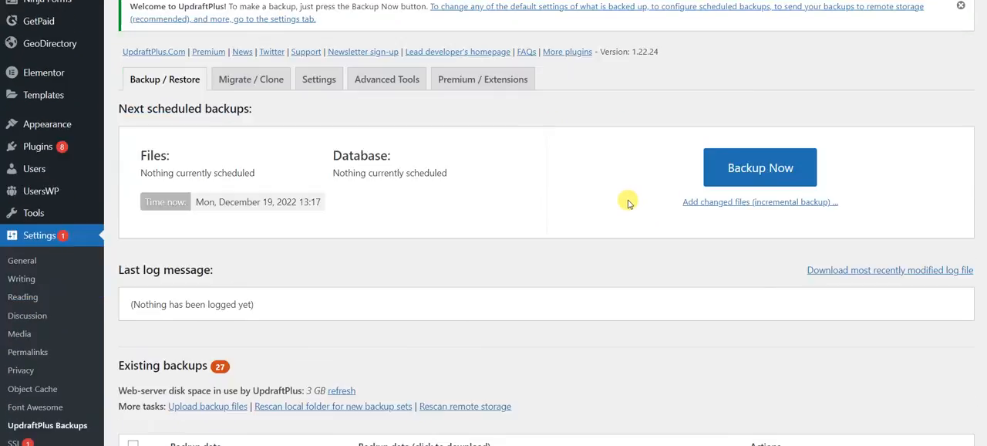
scroll(down, 3)
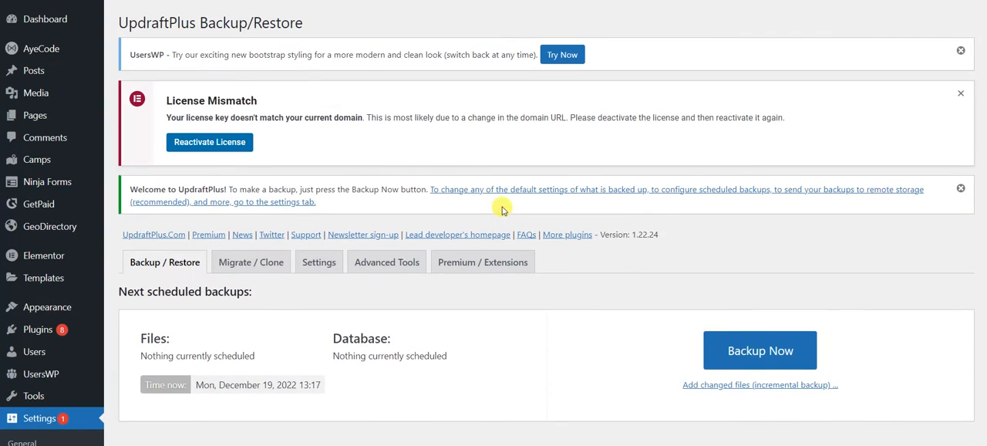
scroll(down, 3)
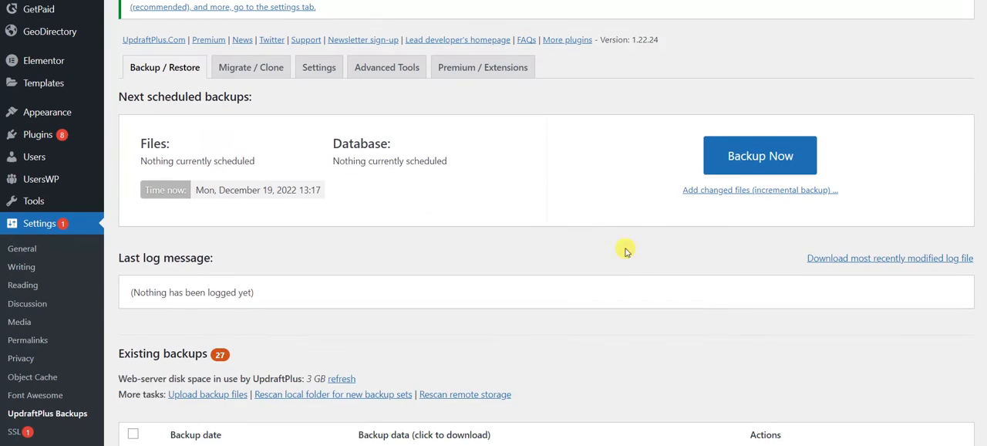
Start a database-and-files backup marked as deletable only manually.
click(760, 155)
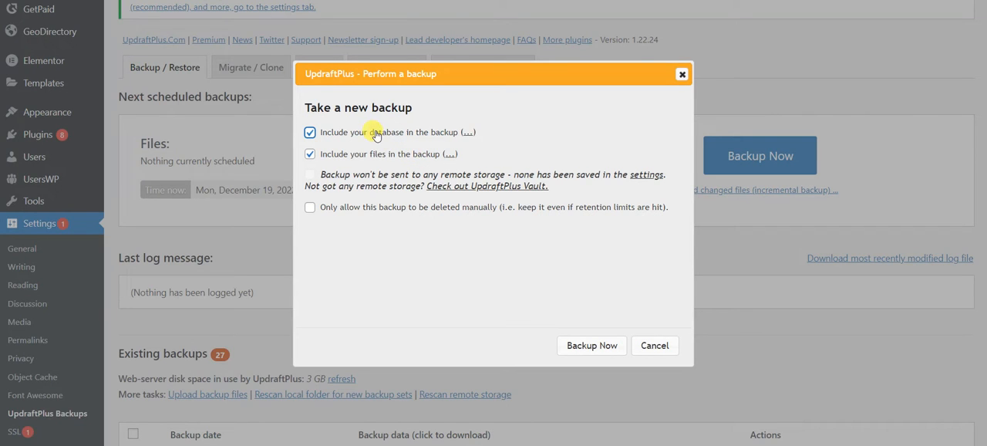
mouse_move(309, 208)
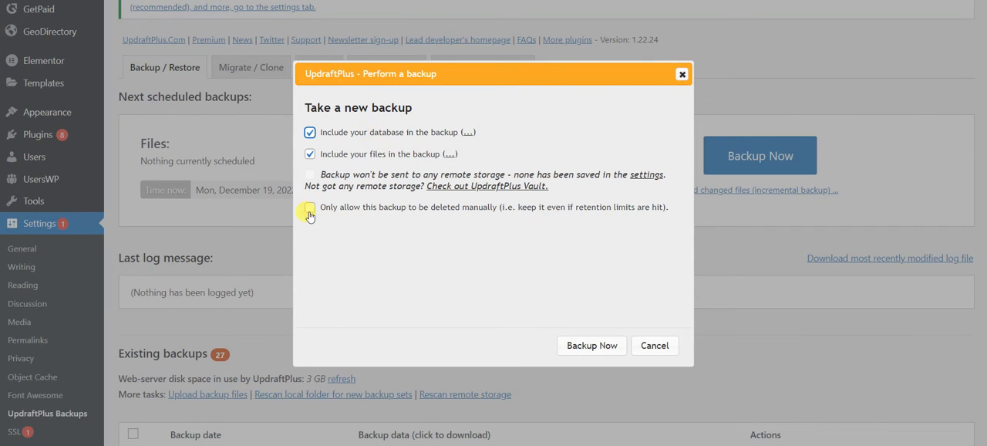
click(309, 207)
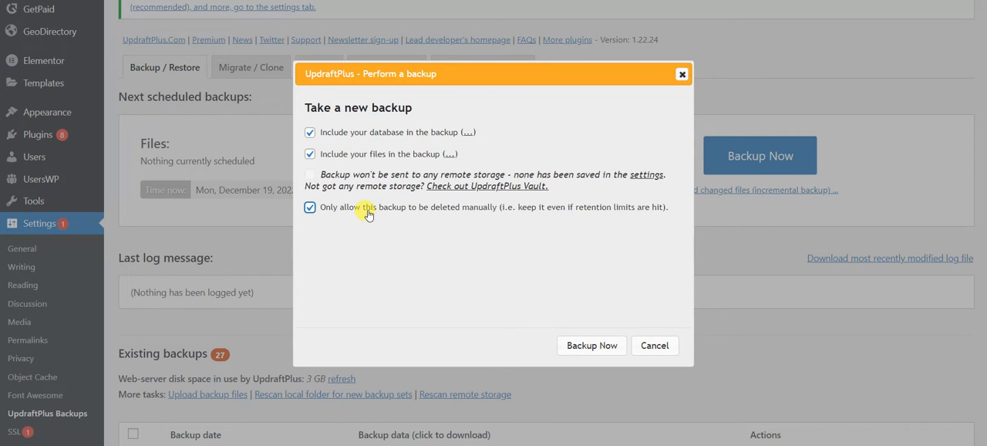
mouse_move(540, 261)
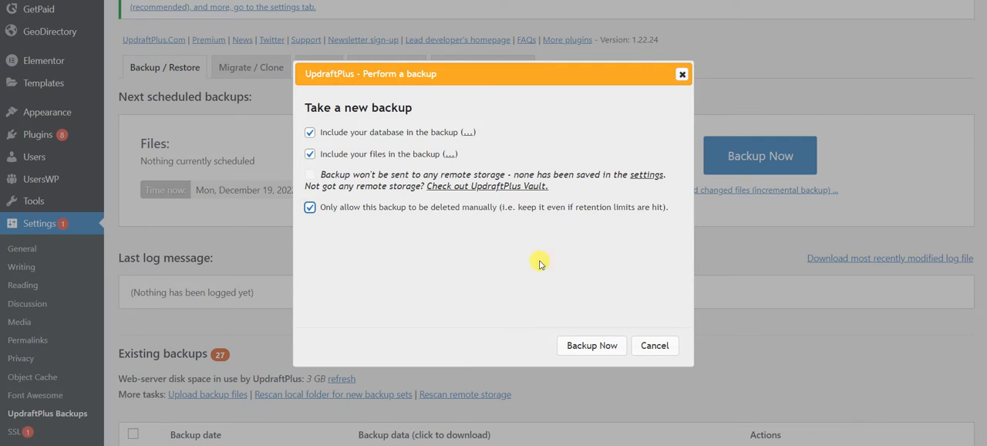
click(591, 344)
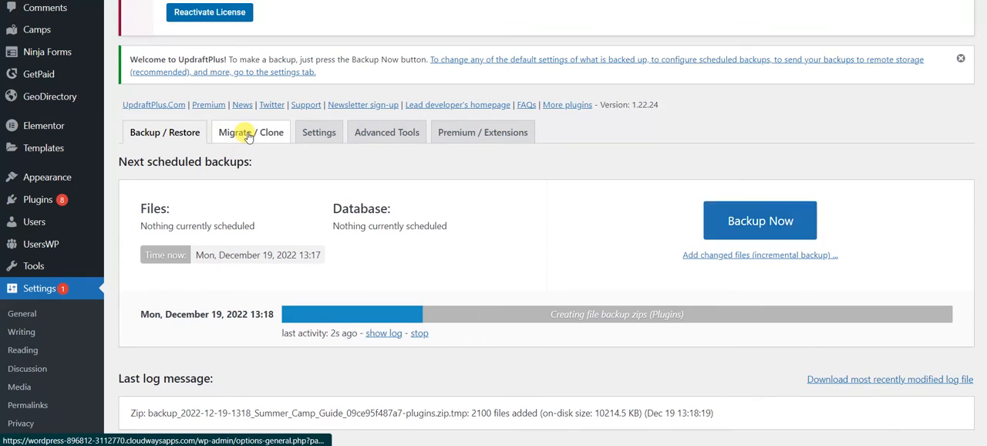
Browse the Migrate / Clone tab's UpdraftClone and Migrator sections.
click(250, 132)
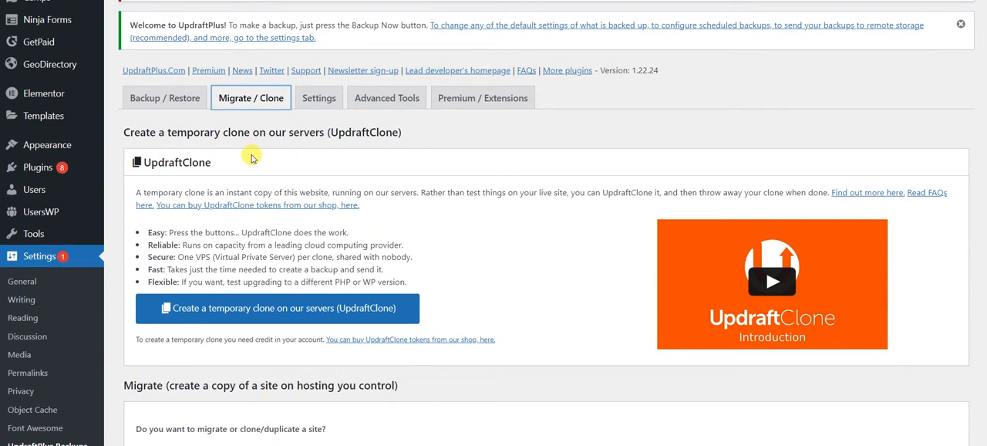
scroll(down, 3)
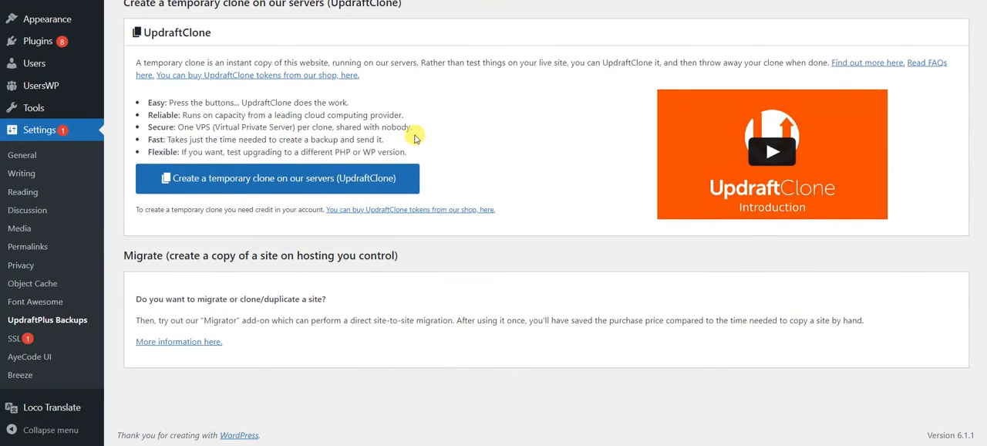
mouse_move(409, 151)
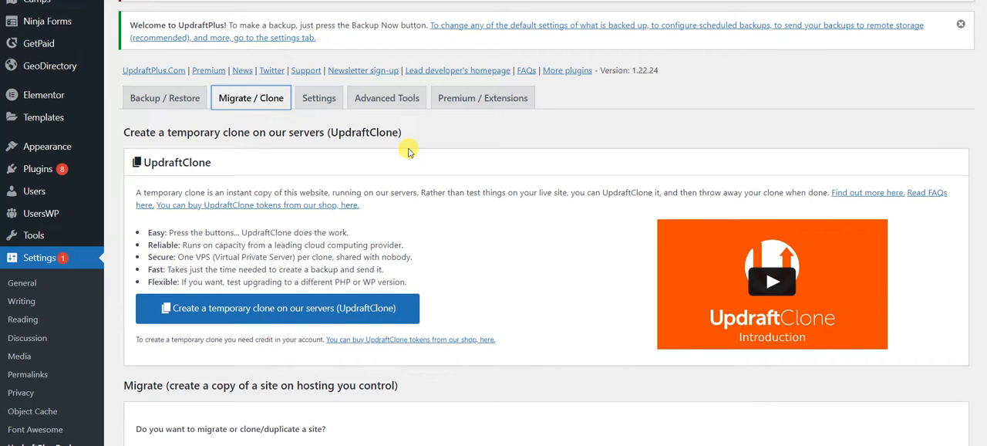
scroll(down, 3)
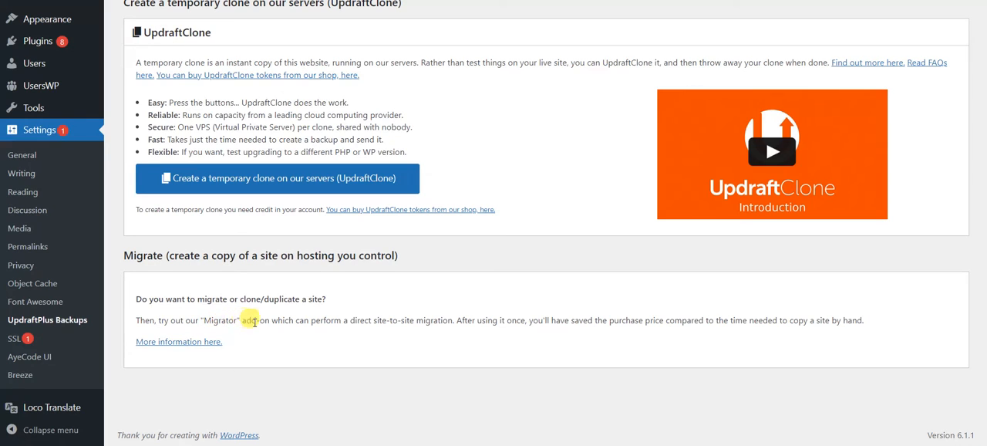
double_click(219, 320)
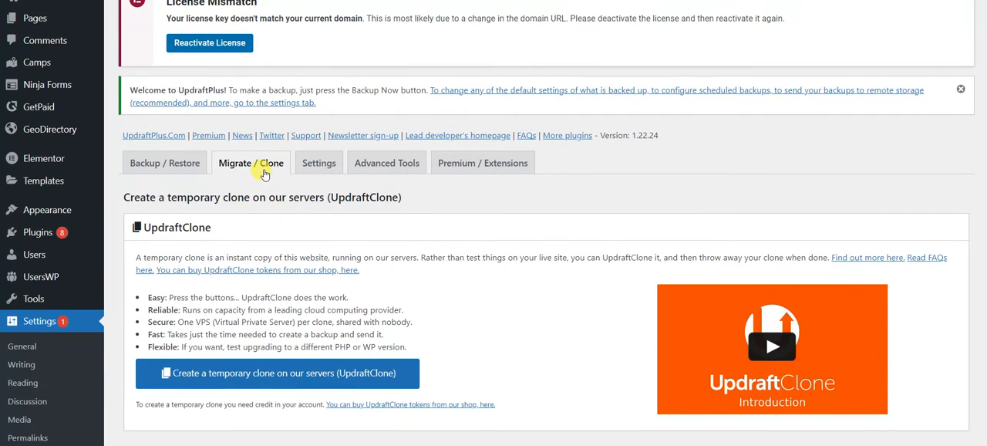
scroll(down, 3)
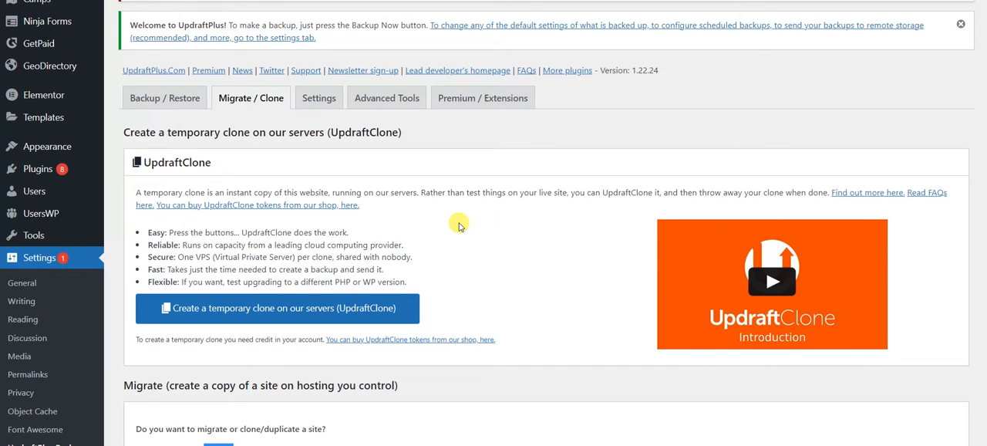
mouse_move(240, 186)
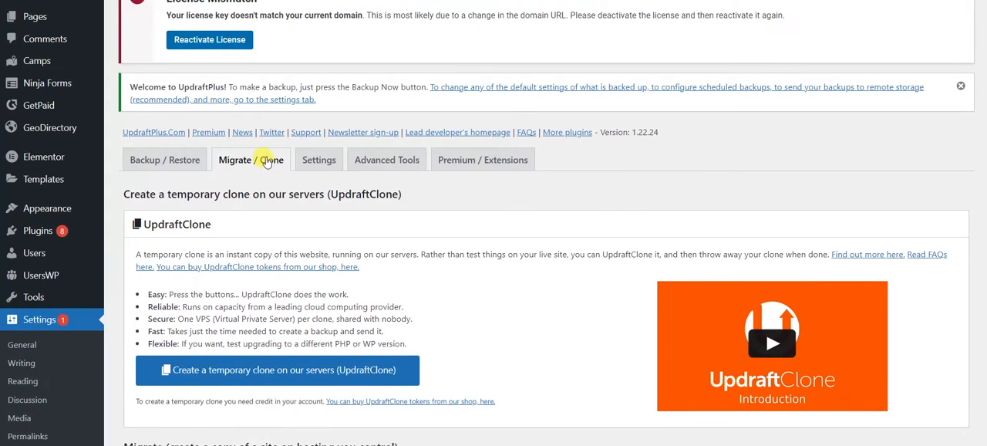
In UpdraftPlus settings, set both files and database backup schedules to Fortnightly.
click(318, 160)
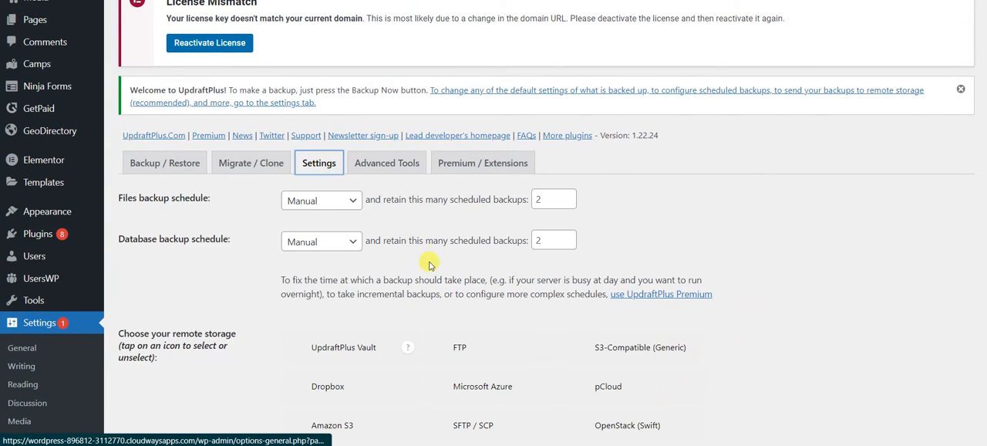
scroll(down, 3)
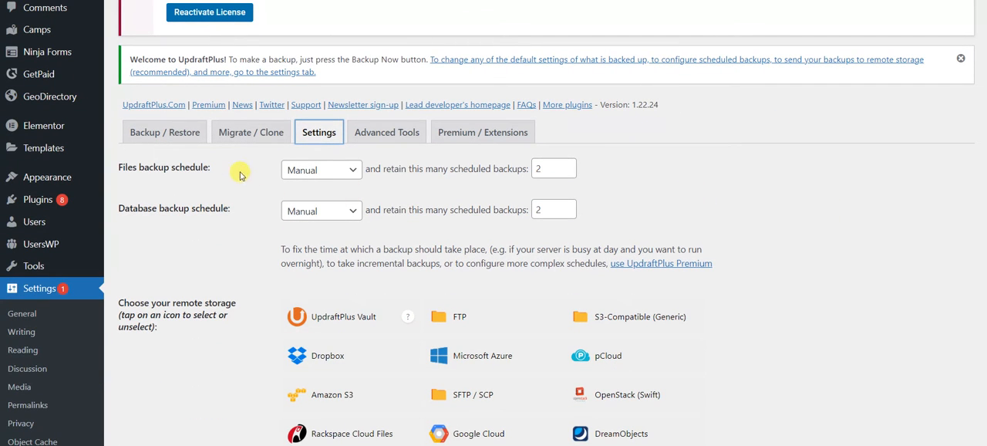
mouse_move(337, 176)
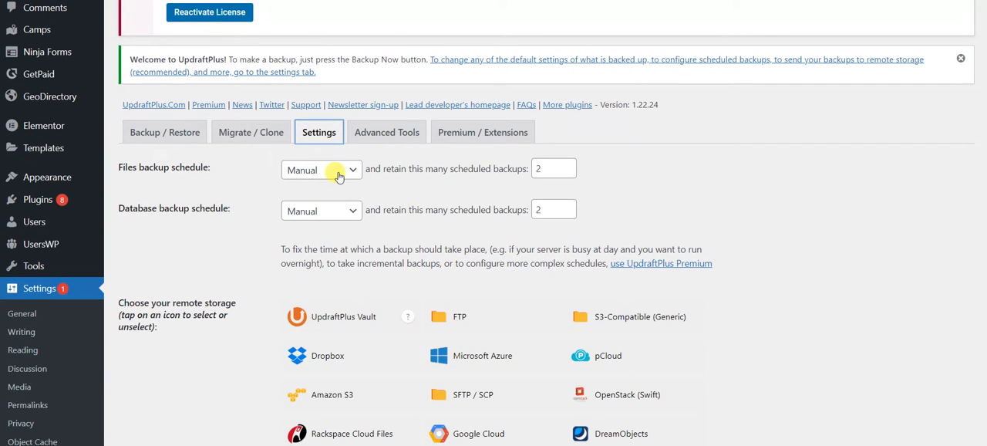
click(321, 169)
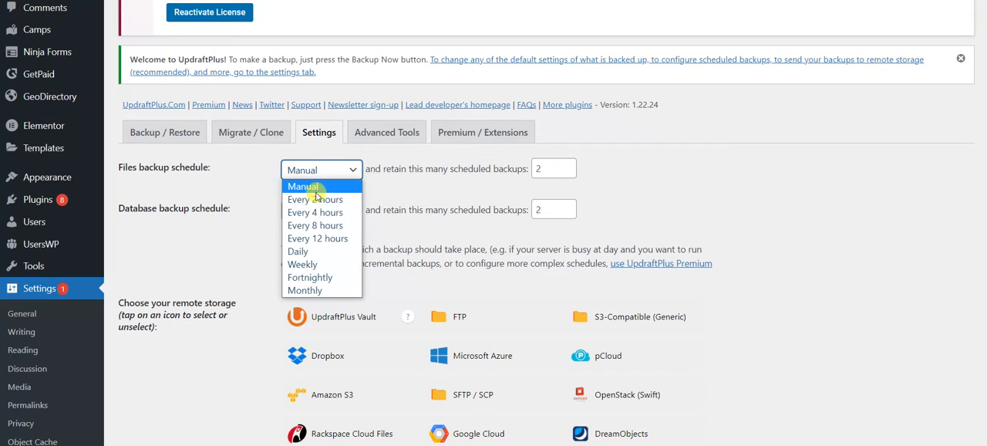
mouse_move(310, 276)
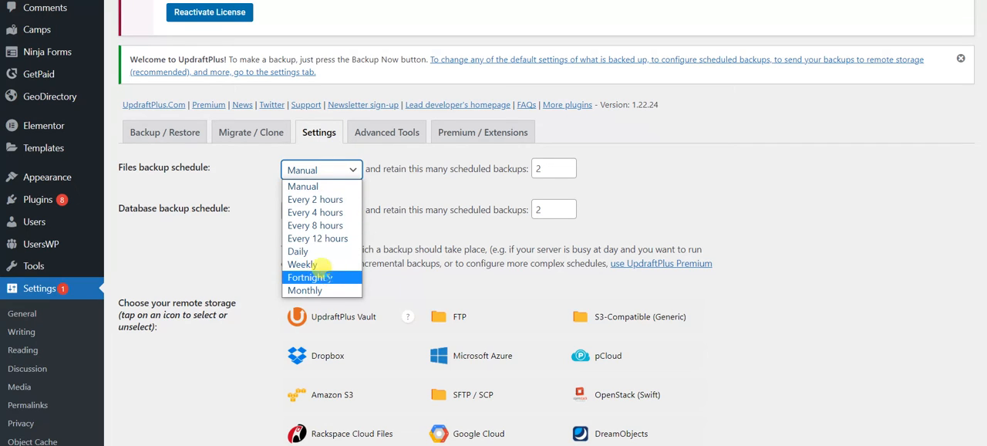
click(310, 276)
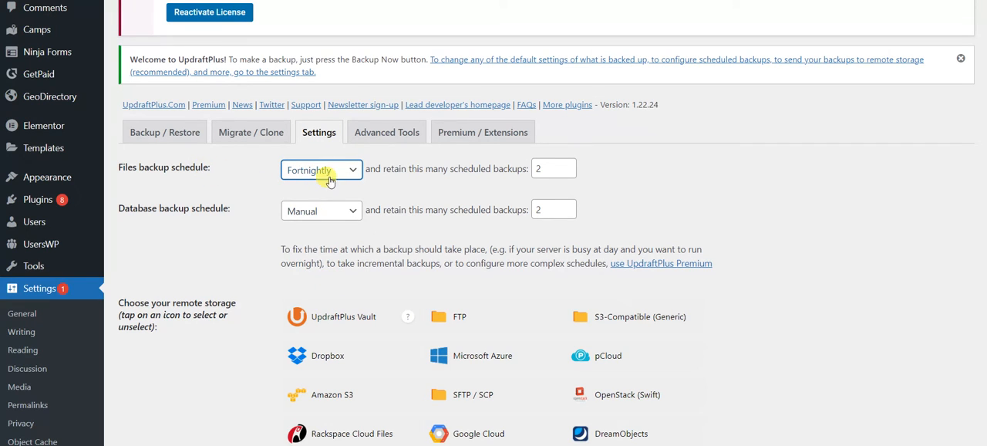
mouse_move(339, 173)
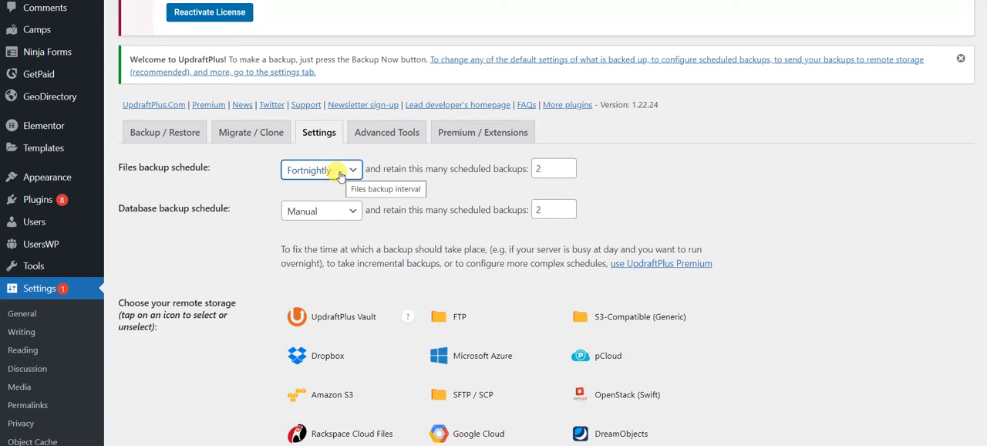
click(321, 210)
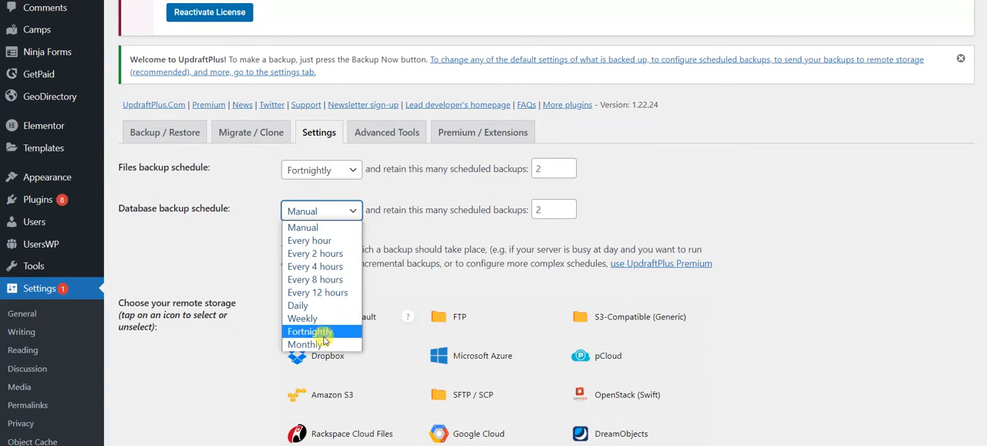
click(310, 331)
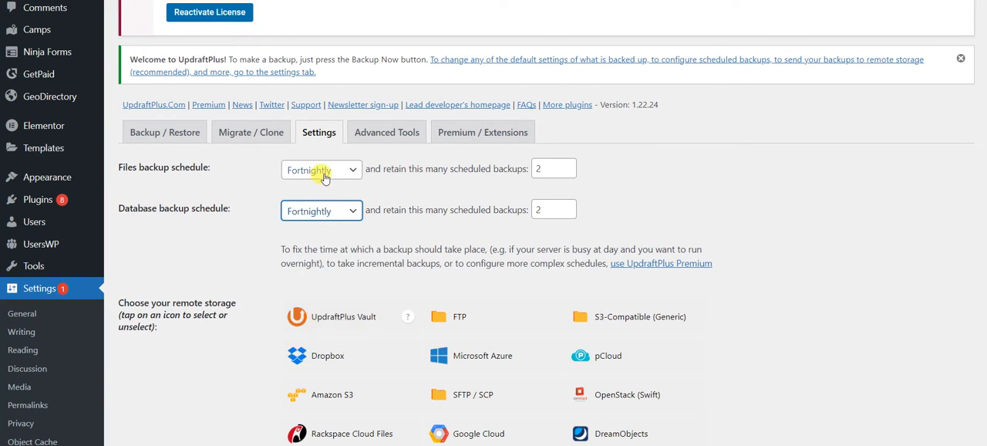
Set the files backup retention to 50 scheduled backups.
click(554, 168)
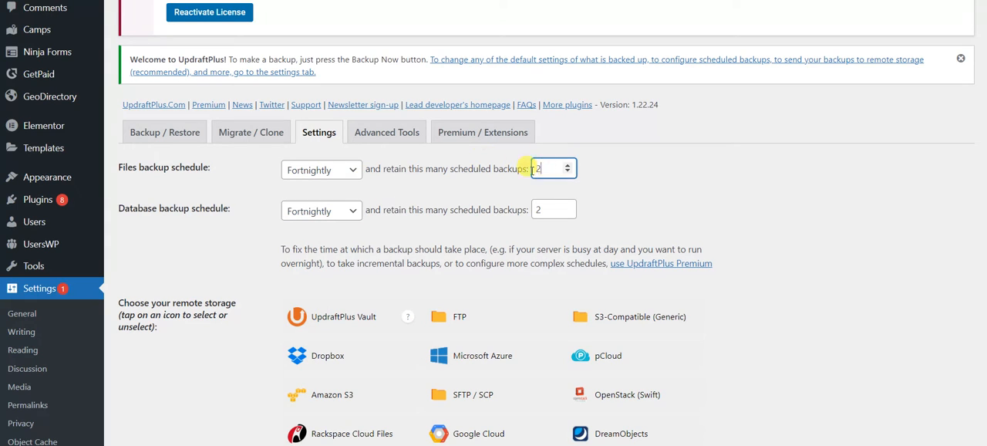
text(10)
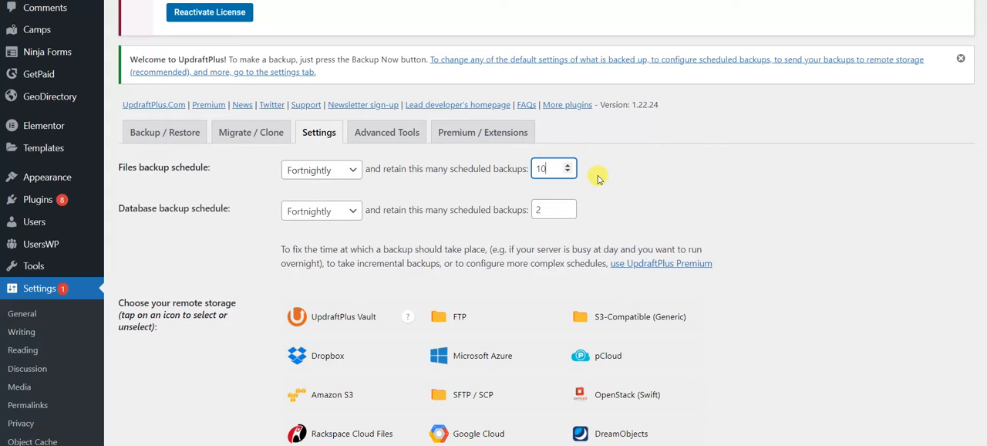
text(50)
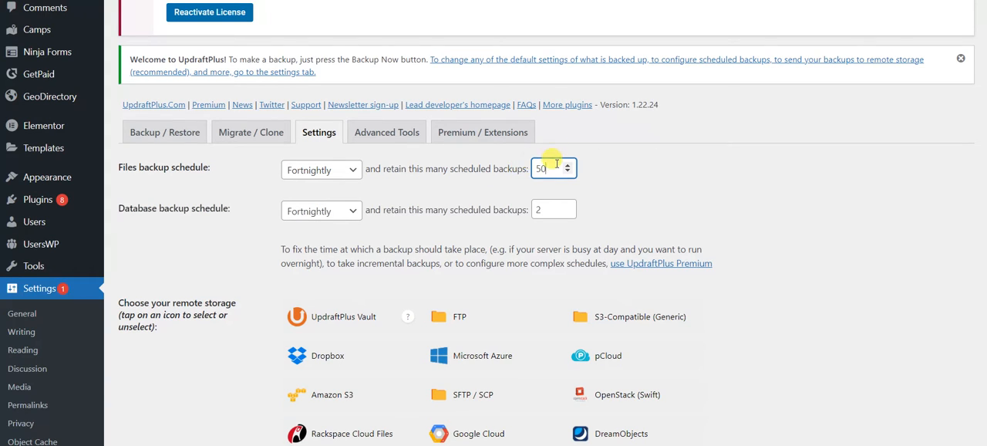
triple_click(542, 168)
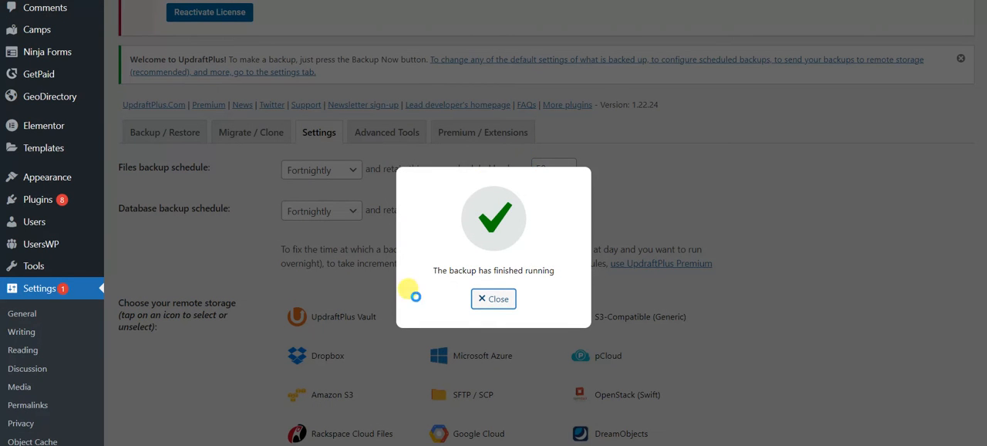
Close the backup-finished message and retain 10 scheduled file and database backups.
click(493, 298)
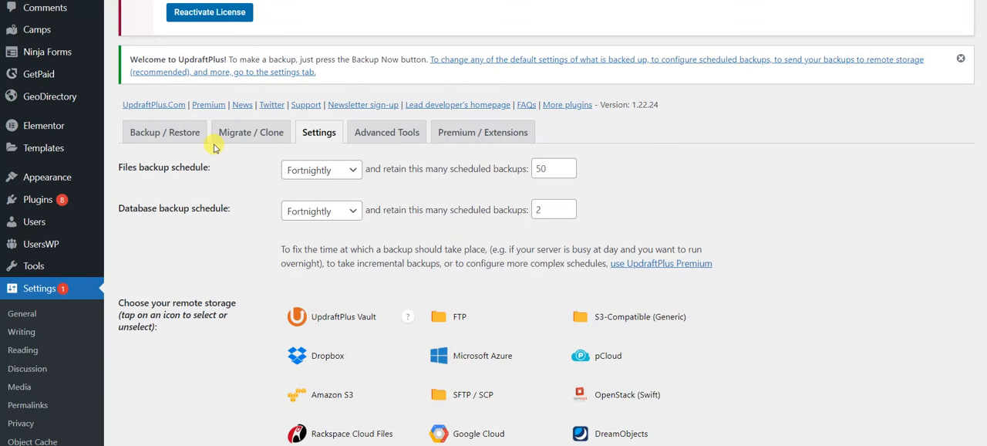
mouse_move(642, 173)
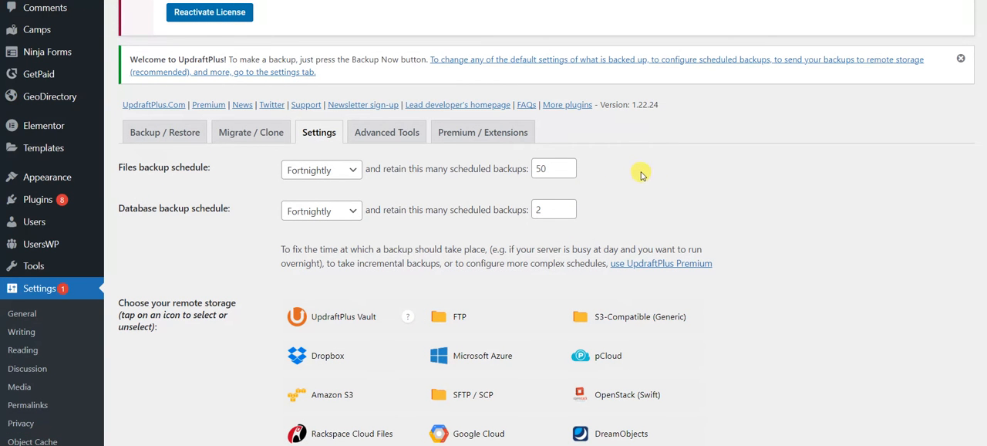
text(10)
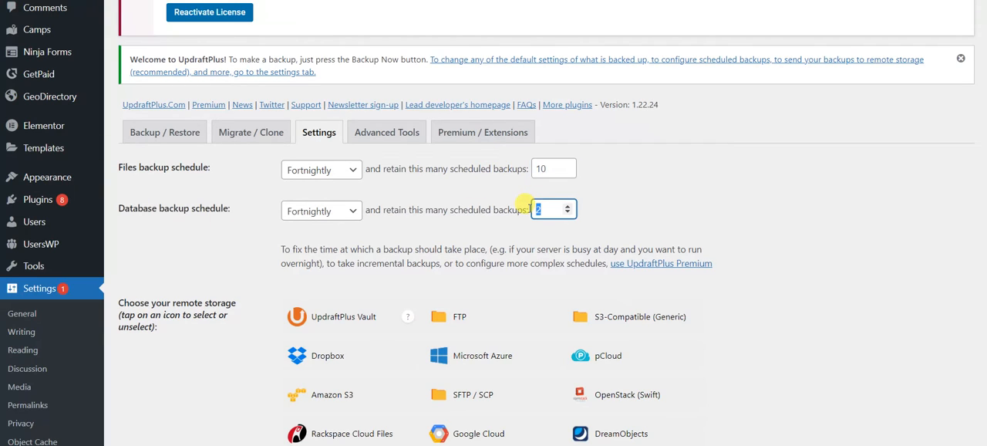
text(10)
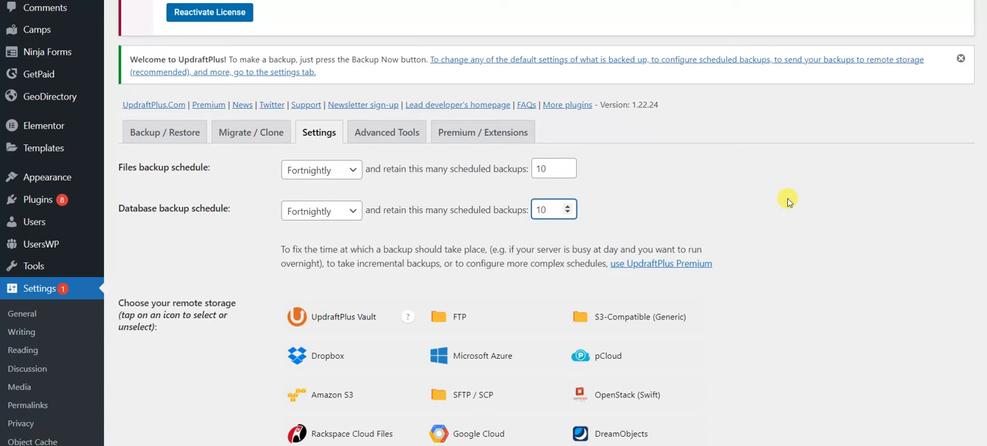
mouse_move(788, 218)
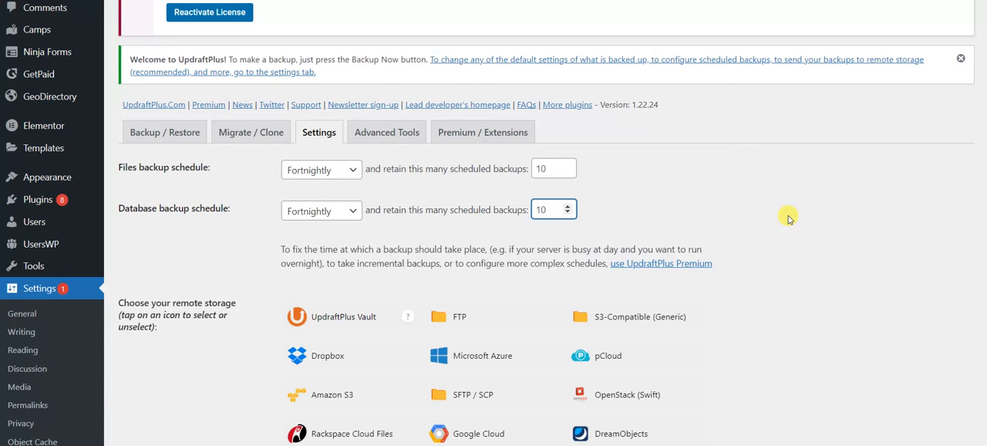
Select Dropbox under remote storage and view its authentication details.
scroll(down, 3)
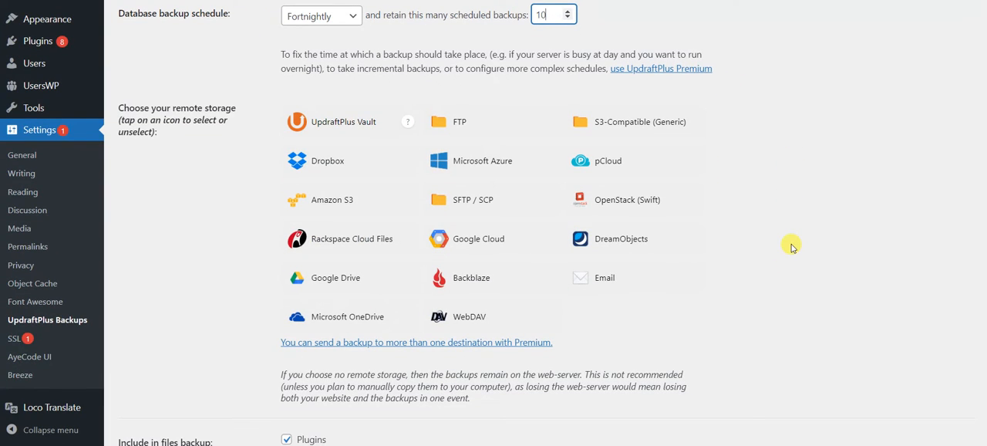
mouse_move(398, 251)
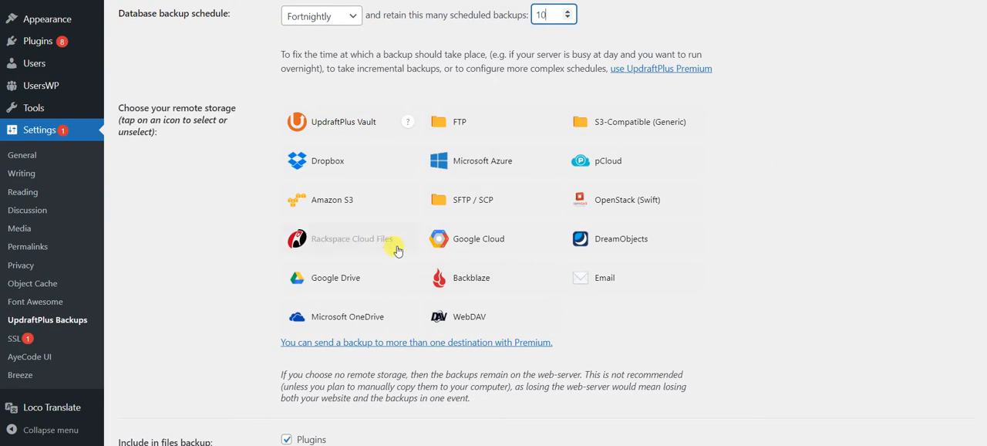
mouse_move(336, 124)
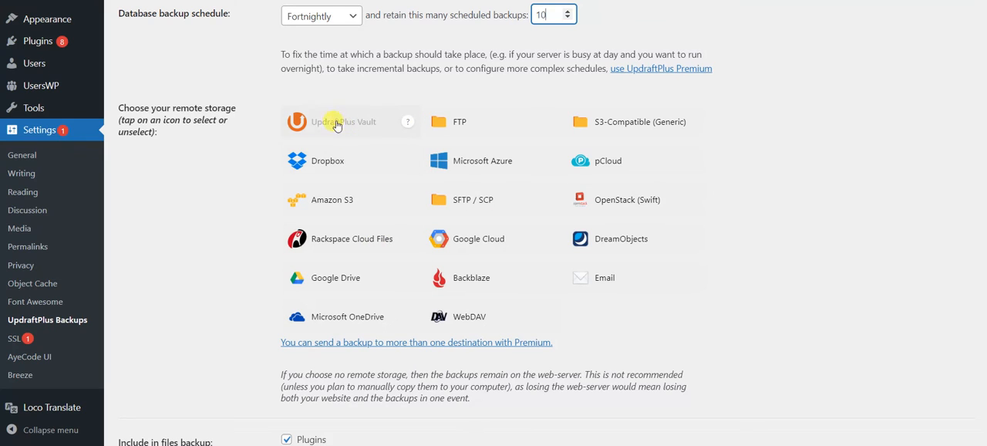
mouse_move(374, 123)
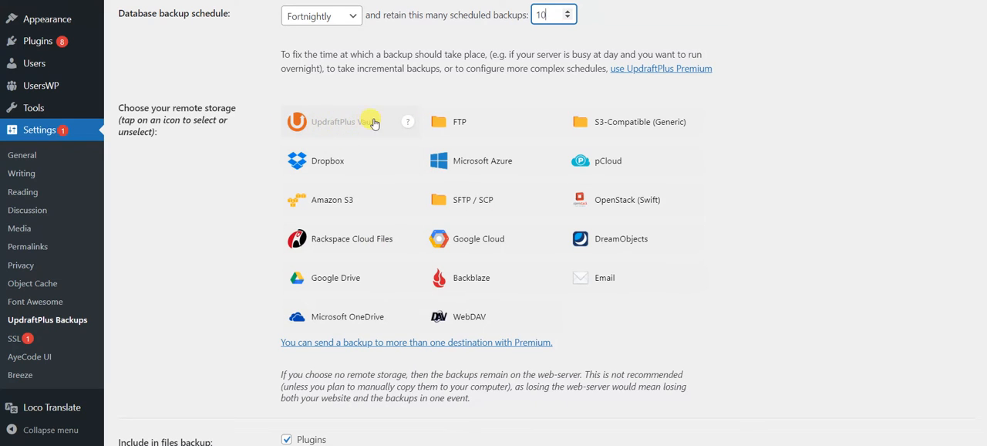
mouse_move(345, 121)
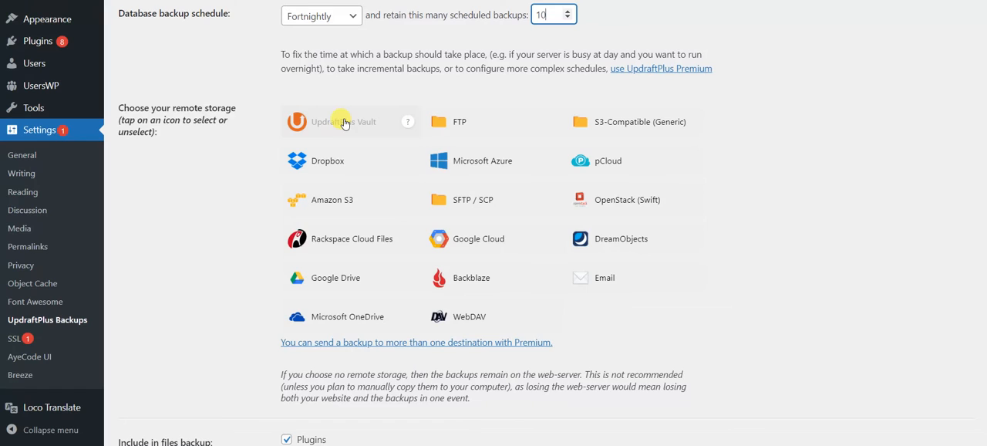
mouse_move(458, 125)
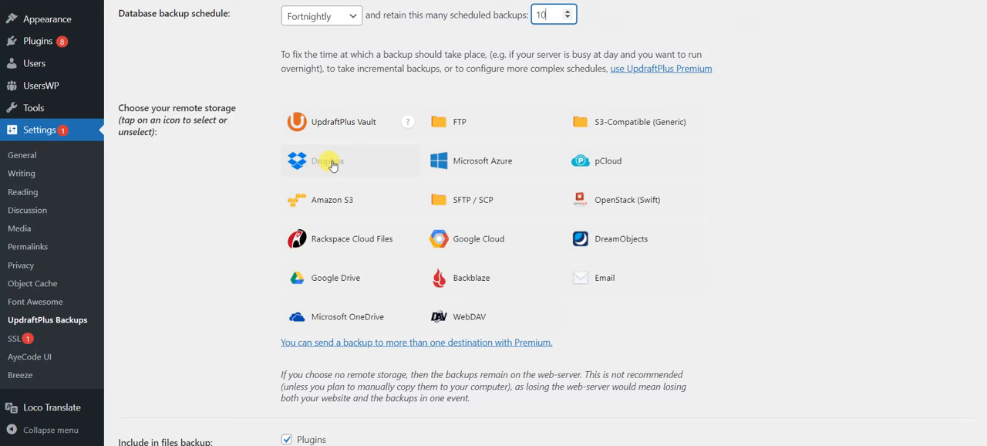
click(332, 161)
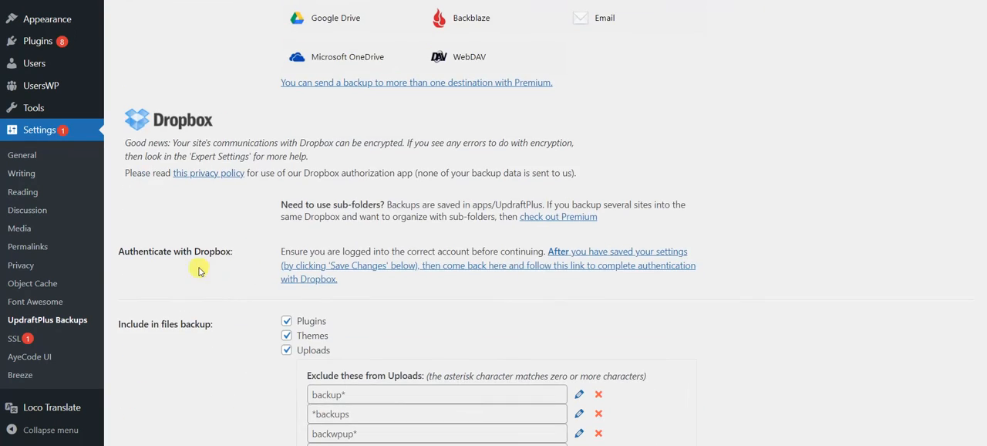
scroll(down, 3)
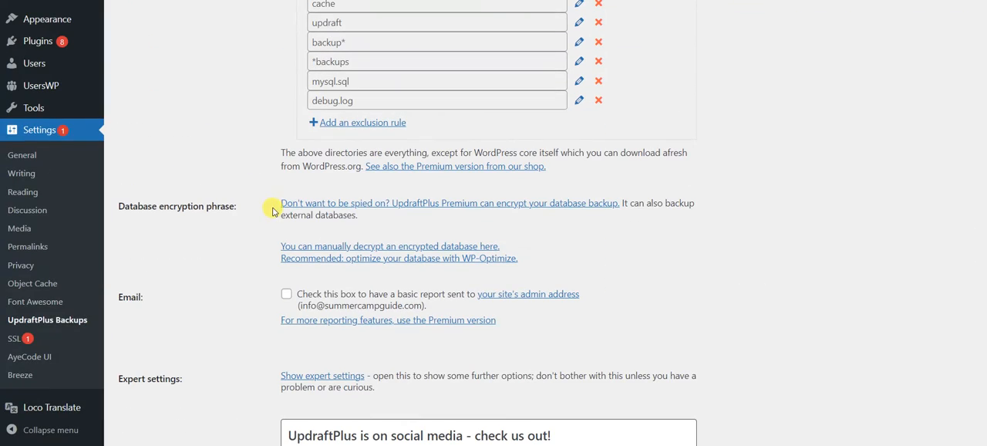
mouse_move(252, 275)
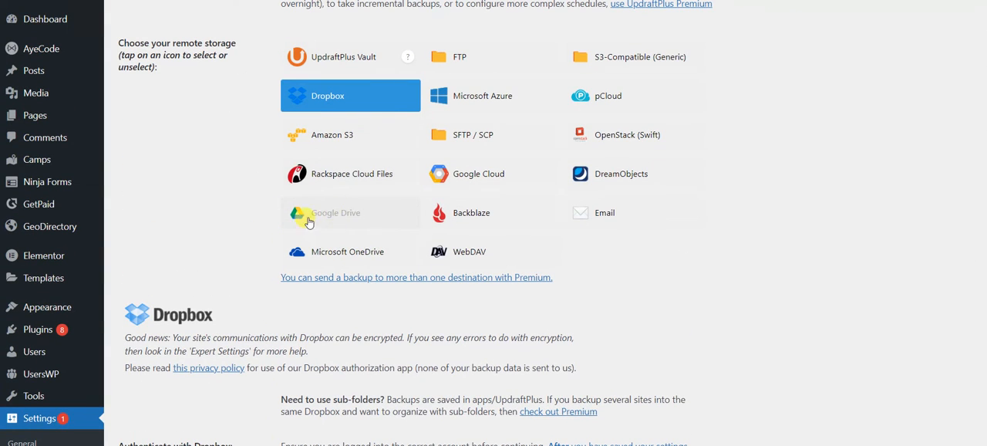
Select Google Drive as remote storage, save, and cancel the authorization popup.
click(336, 212)
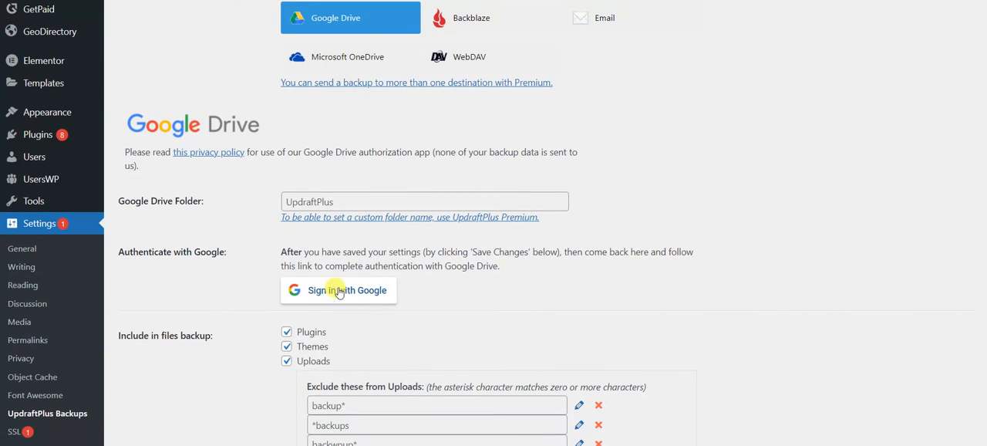
mouse_move(346, 290)
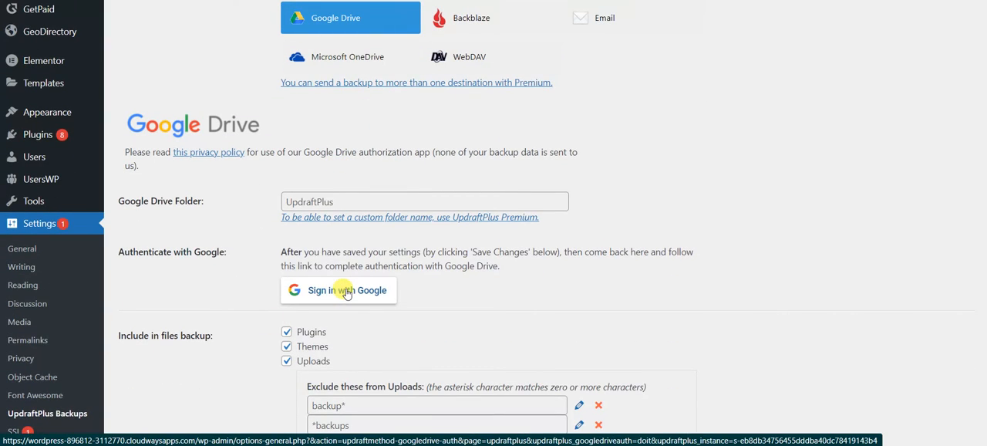
mouse_move(239, 105)
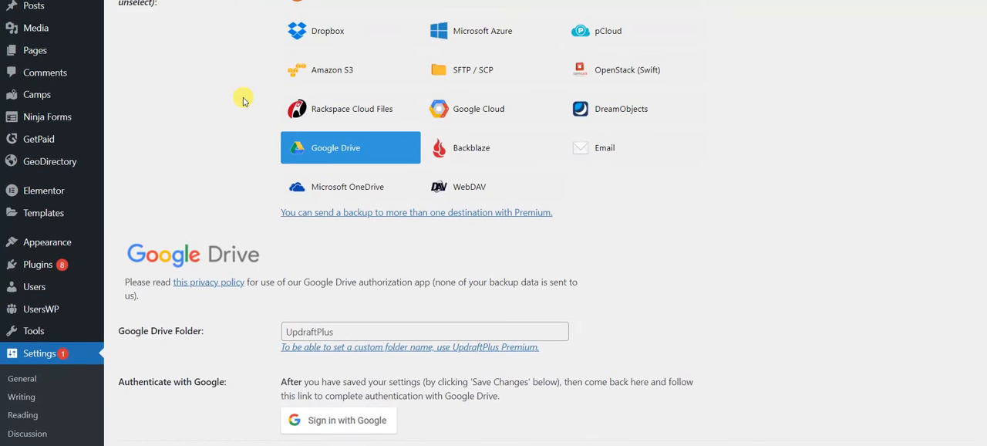
scroll(down, 3)
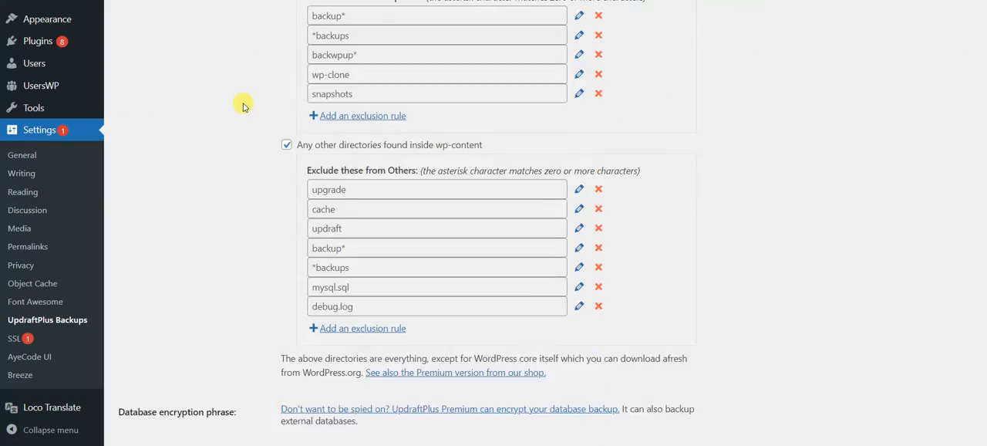
scroll(down, 3)
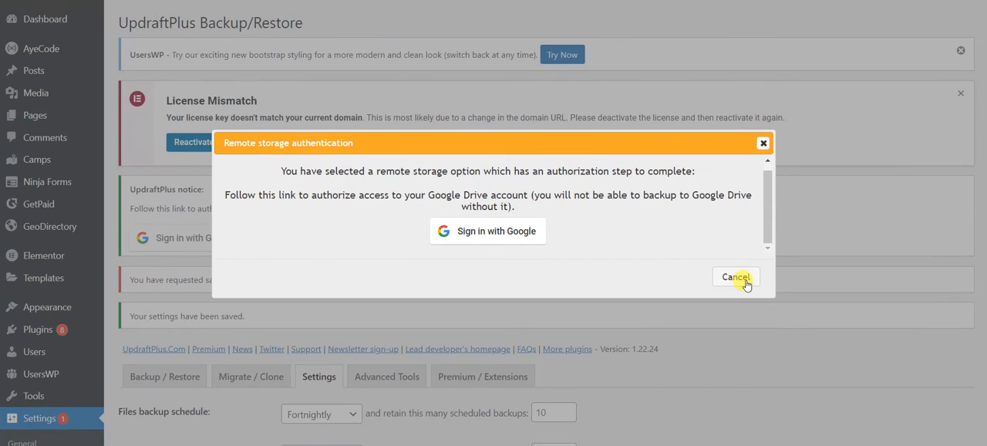
click(735, 277)
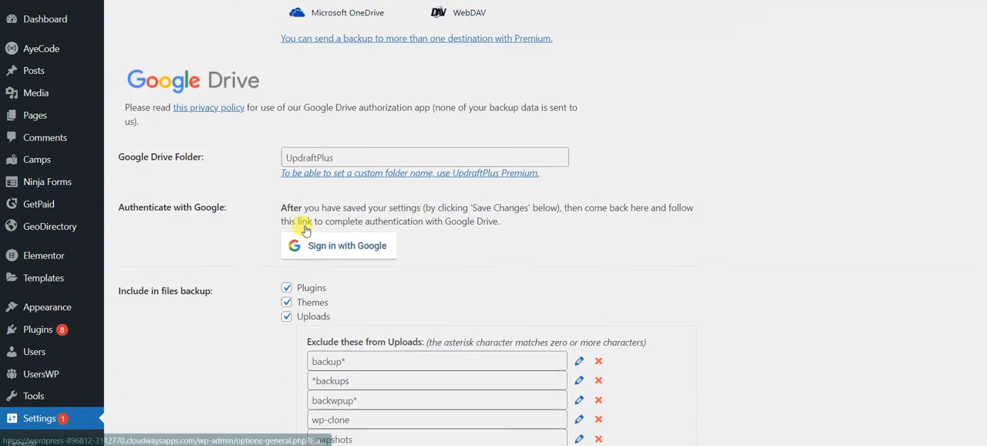
scroll(down, 3)
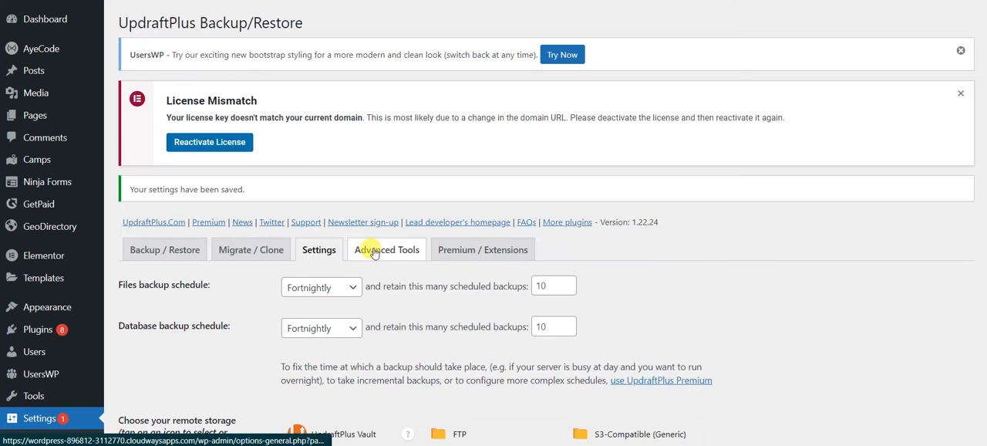
Return from Advanced Tools to Backup/Restore and view the Existing backups table.
click(386, 249)
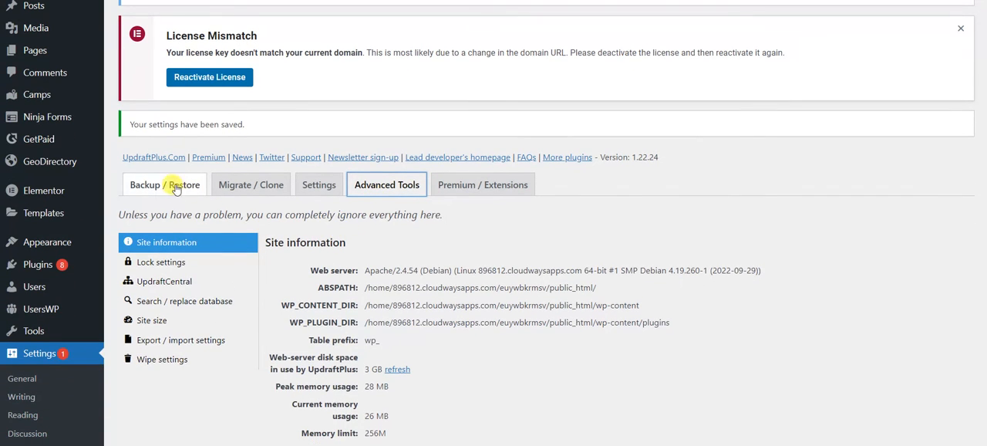
click(165, 184)
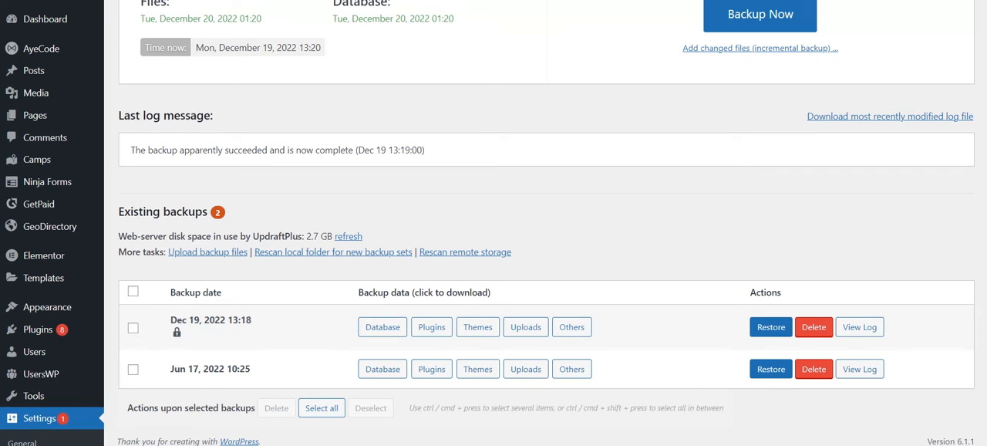
mouse_move(455, 206)
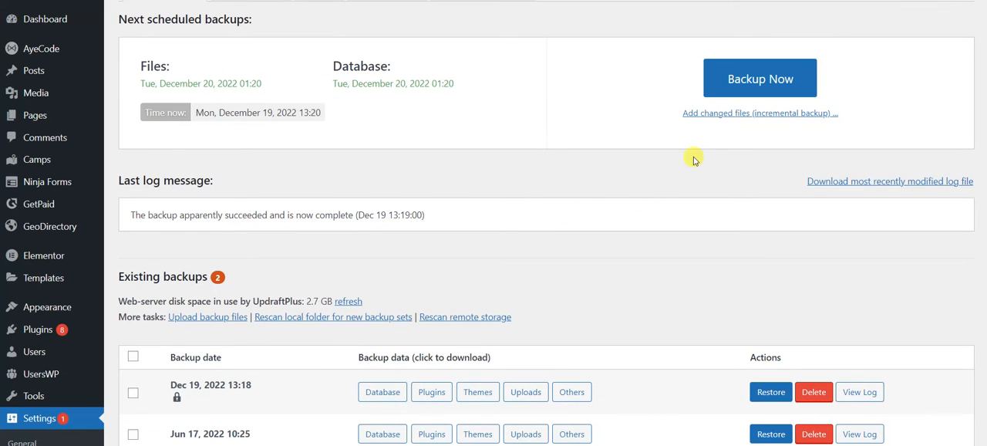
scroll(down, 3)
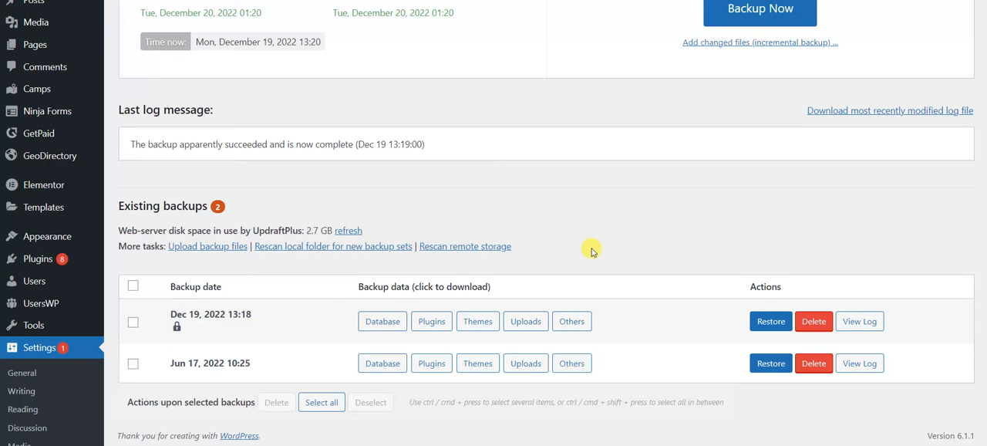
mouse_move(644, 209)
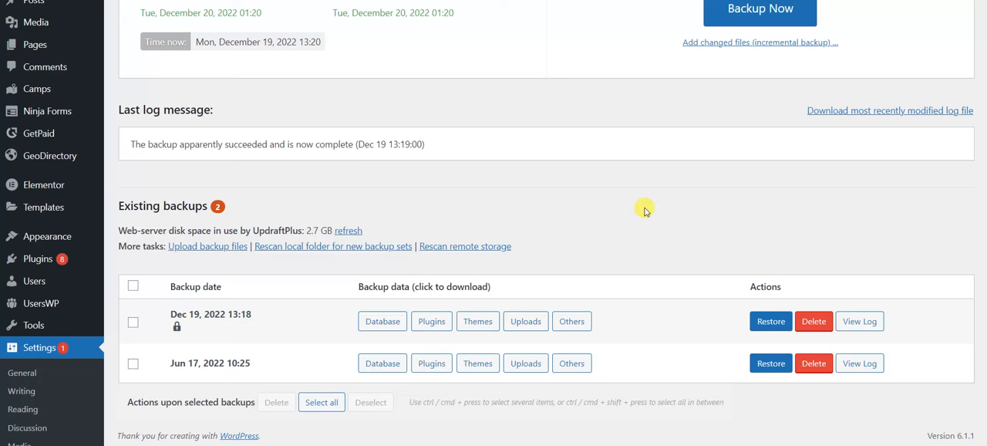
mouse_move(681, 200)
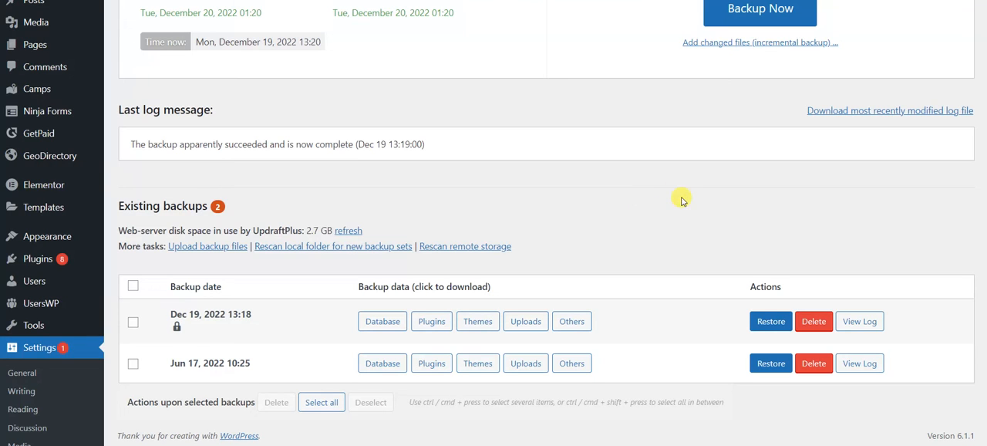
click(770, 321)
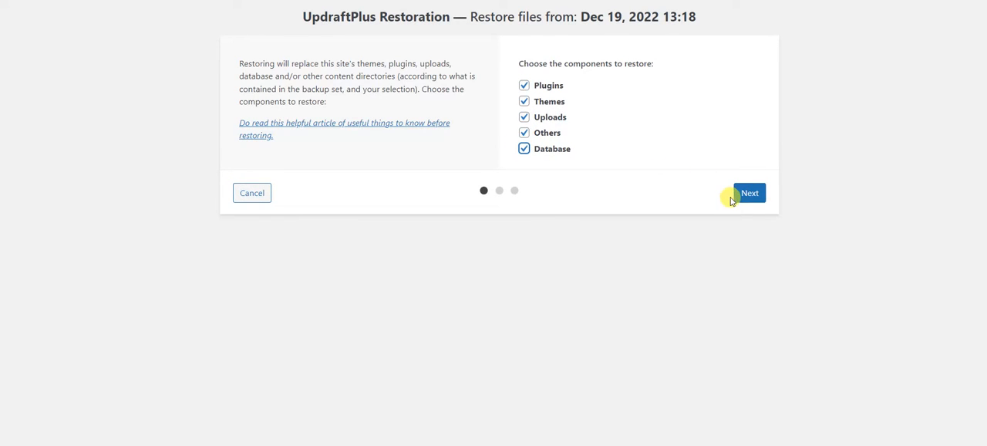
mouse_move(500, 184)
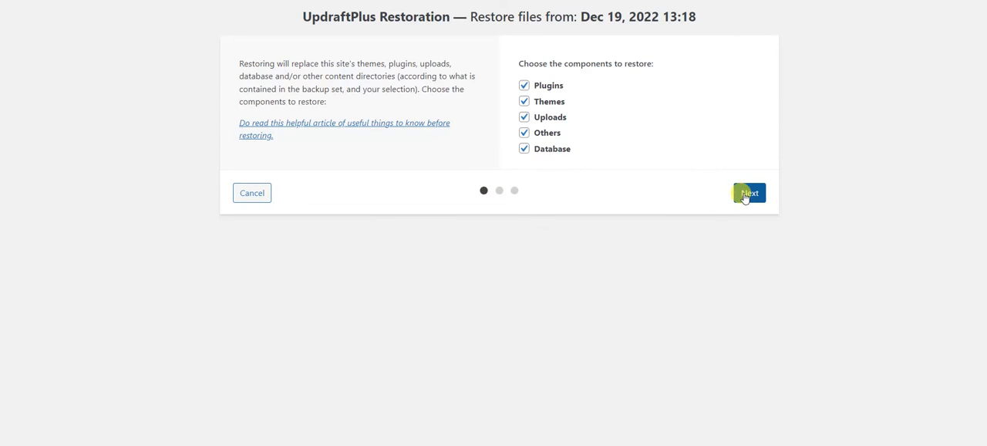
click(748, 193)
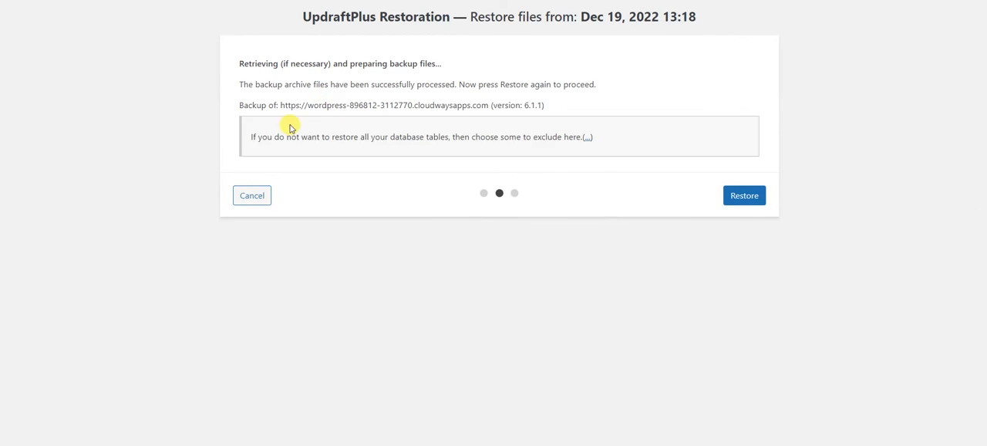
mouse_move(795, 183)
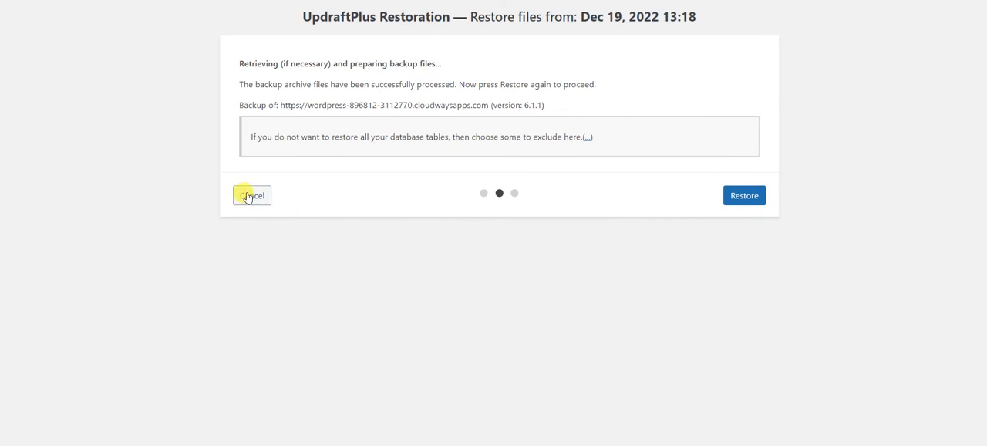
click(251, 195)
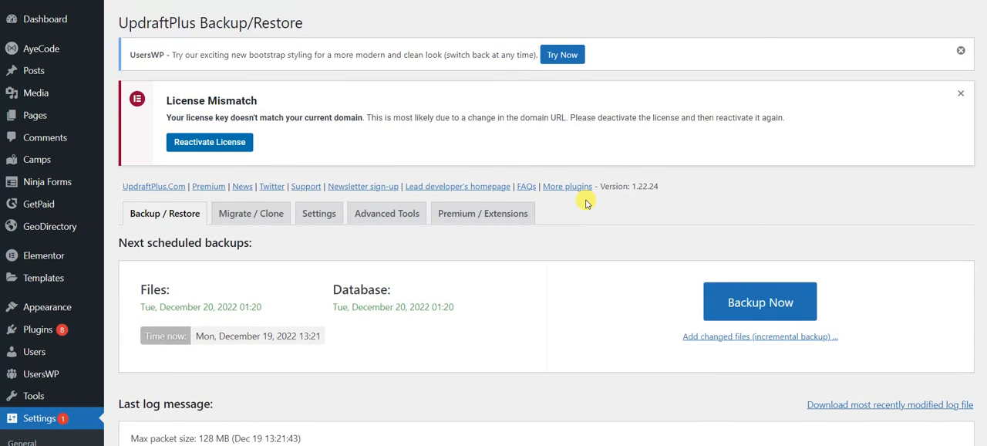
mouse_move(654, 210)
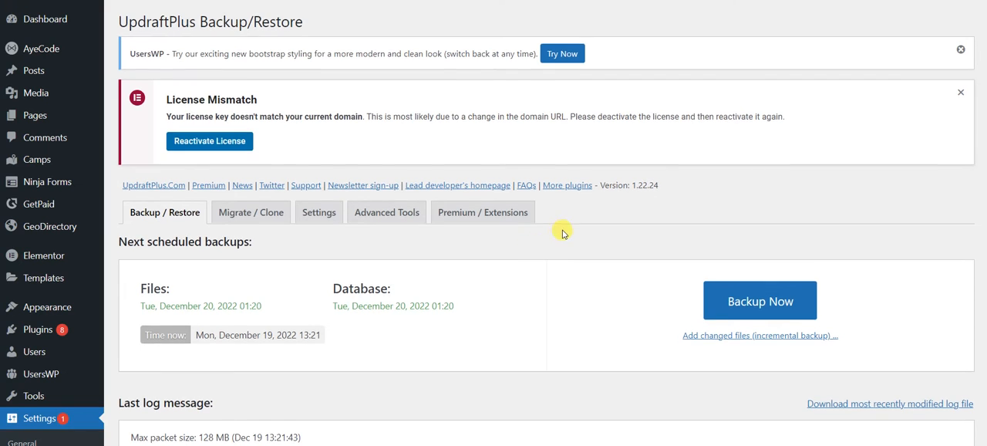
scroll(down, 3)
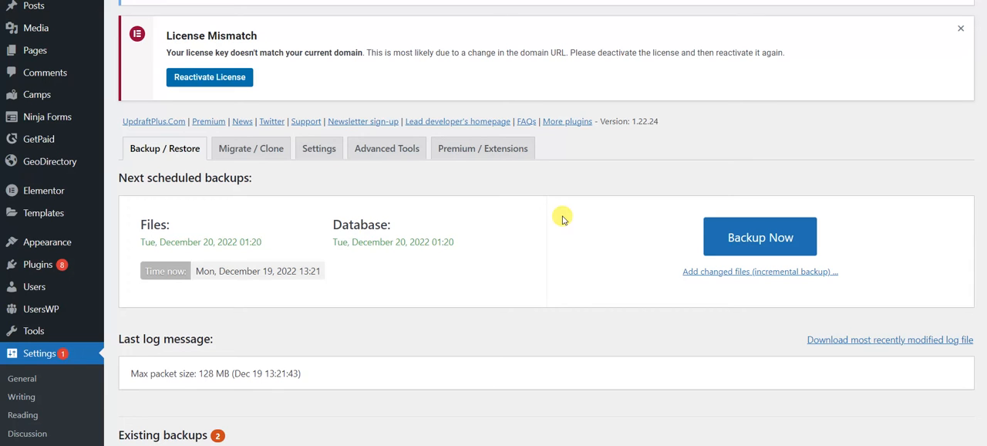
scroll(down, 3)
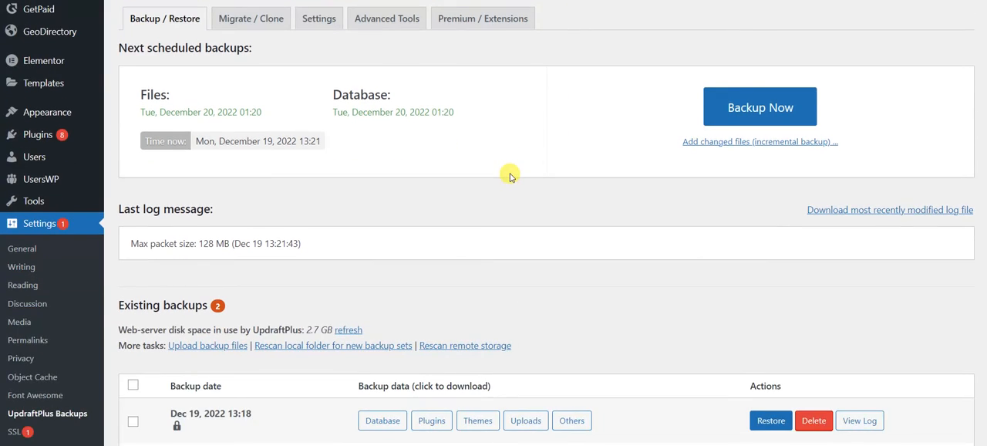
scroll(down, 3)
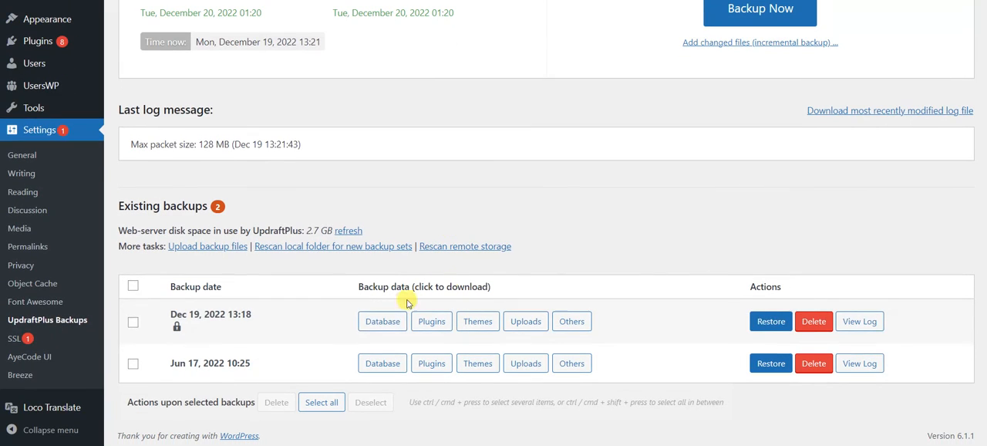
mouse_move(431, 182)
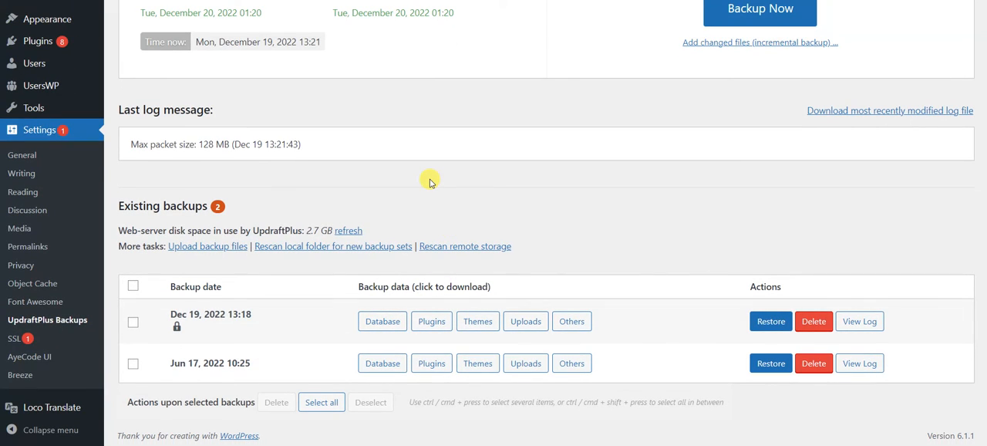
mouse_move(465, 168)
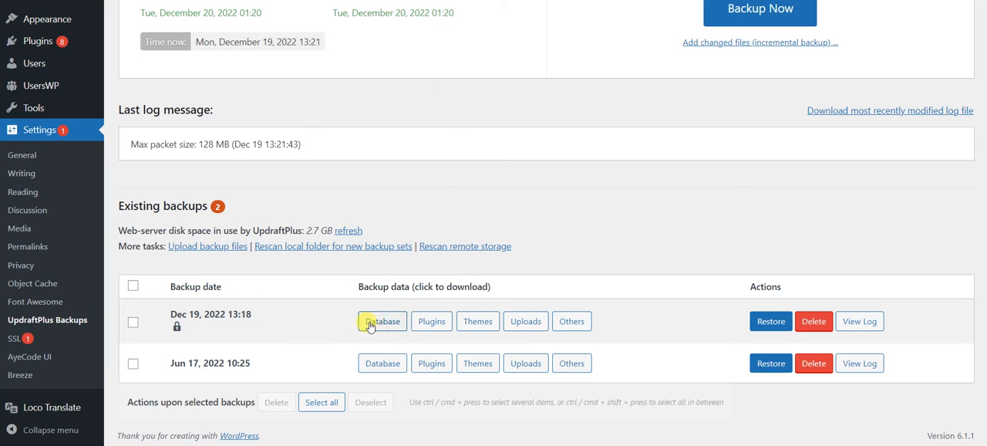
mouse_move(201, 276)
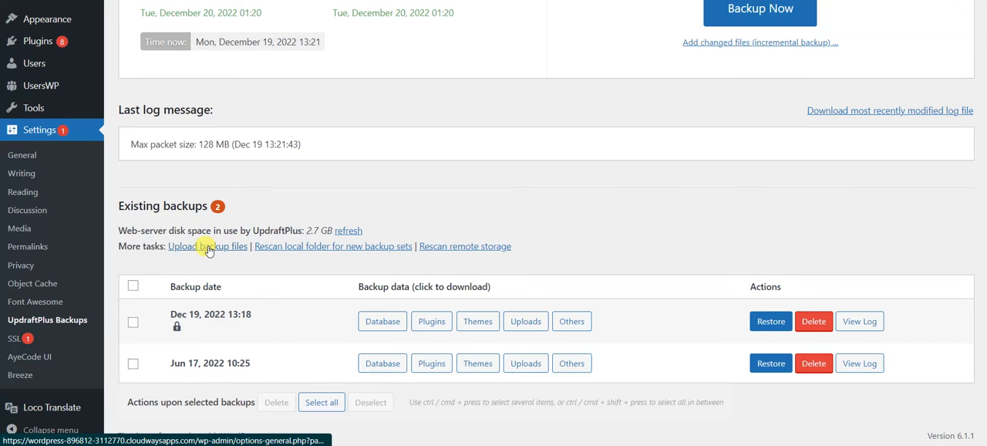
Open the Upload backup files area and cancel the file picker without uploading.
click(207, 246)
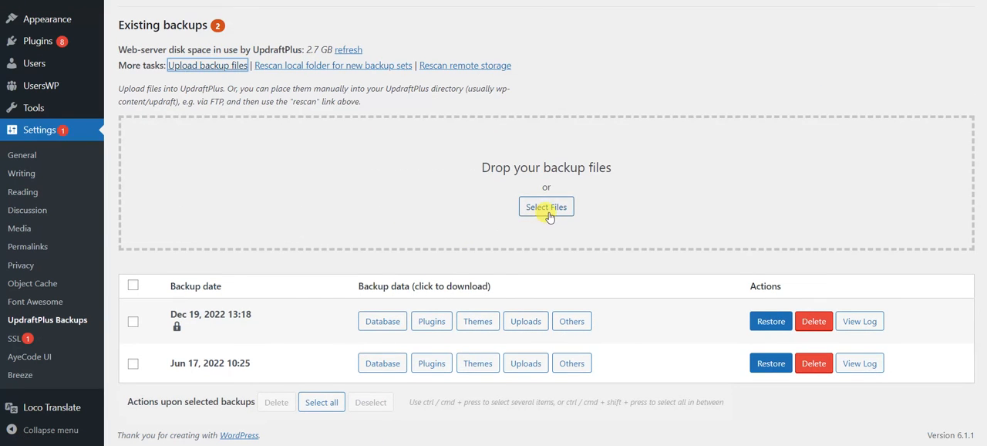
click(547, 206)
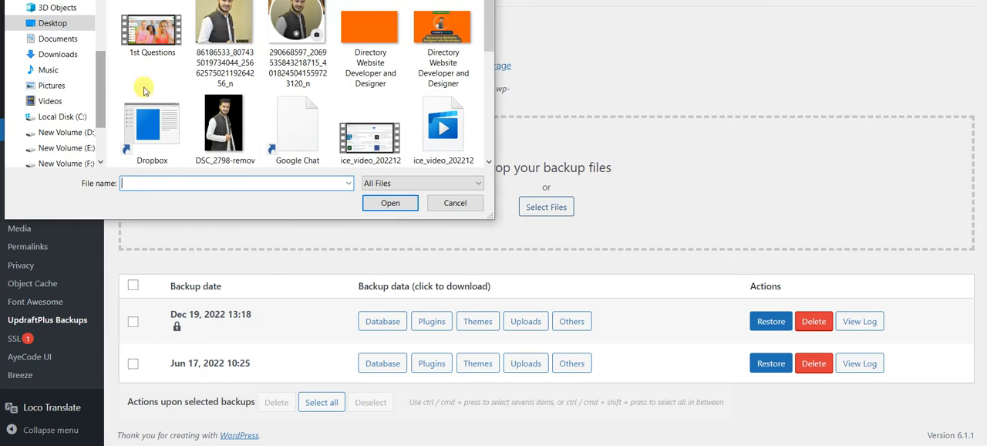
click(455, 202)
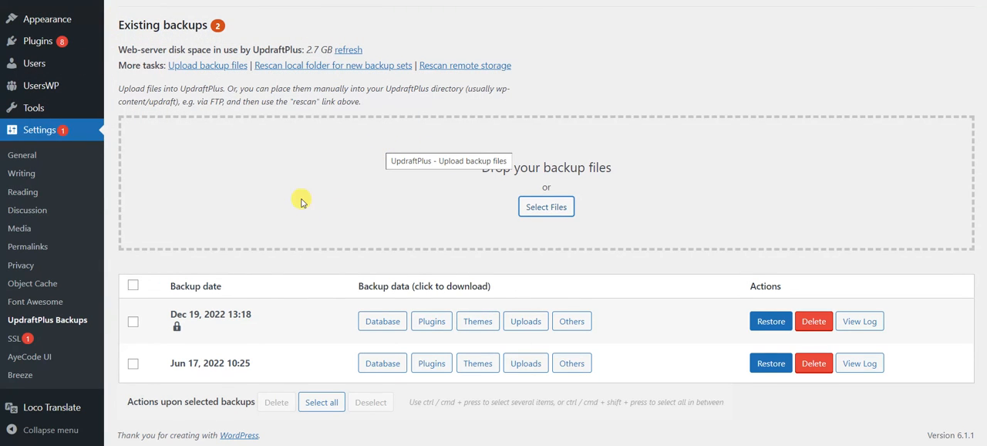
mouse_move(351, 224)
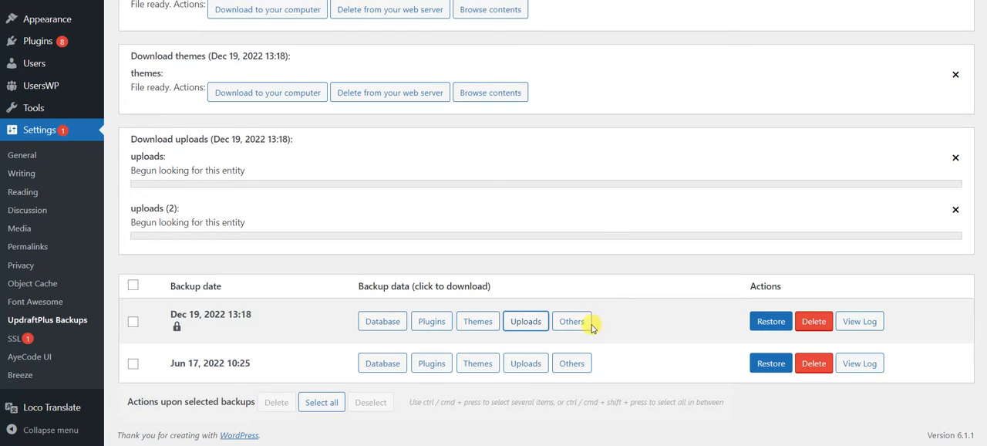
Prepare the Others part of the Dec 19 backup, then download its database archive.
click(571, 321)
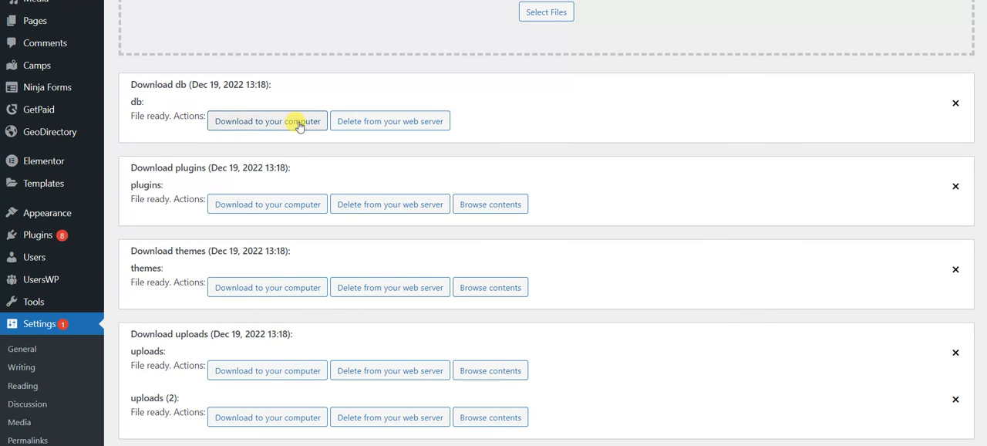
scroll(down, 3)
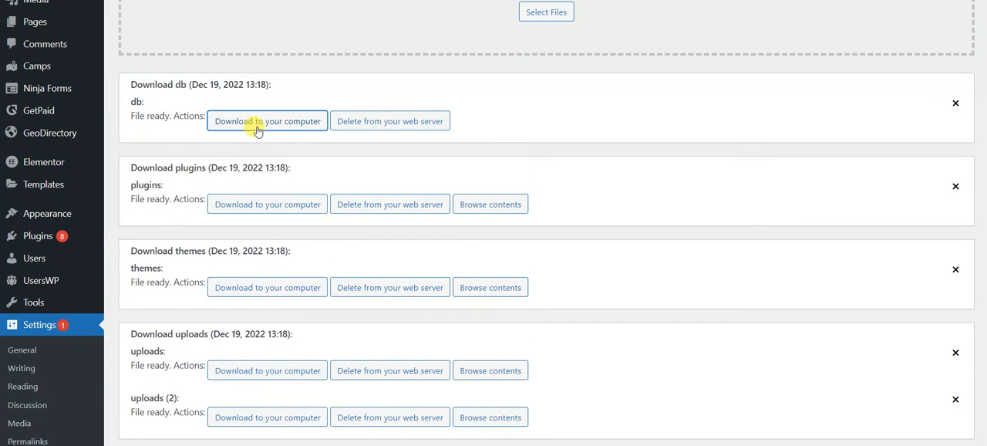
click(267, 121)
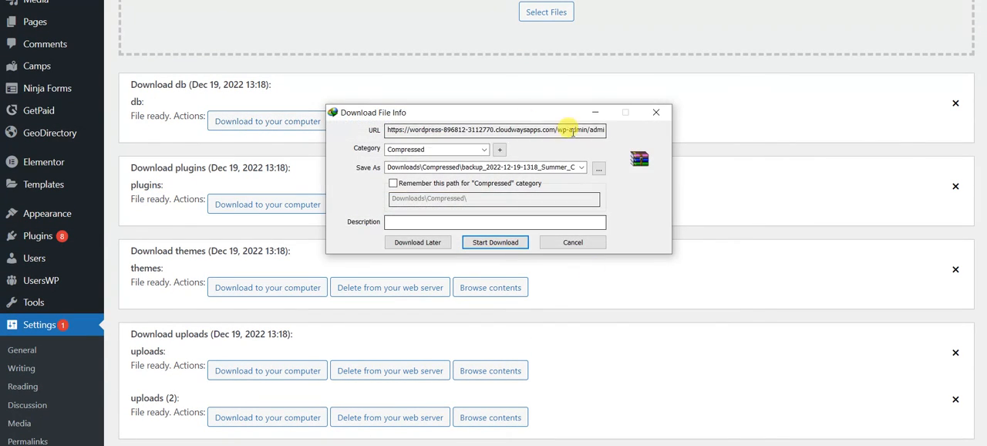
click(572, 242)
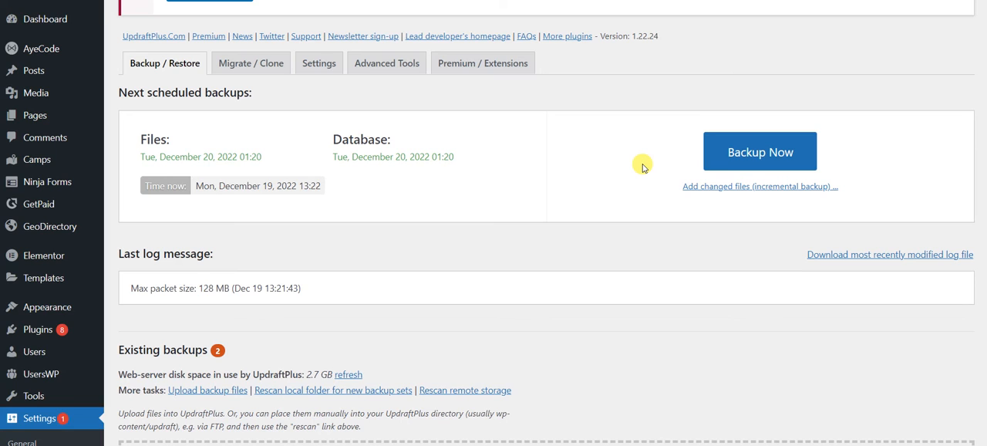
mouse_move(422, 130)
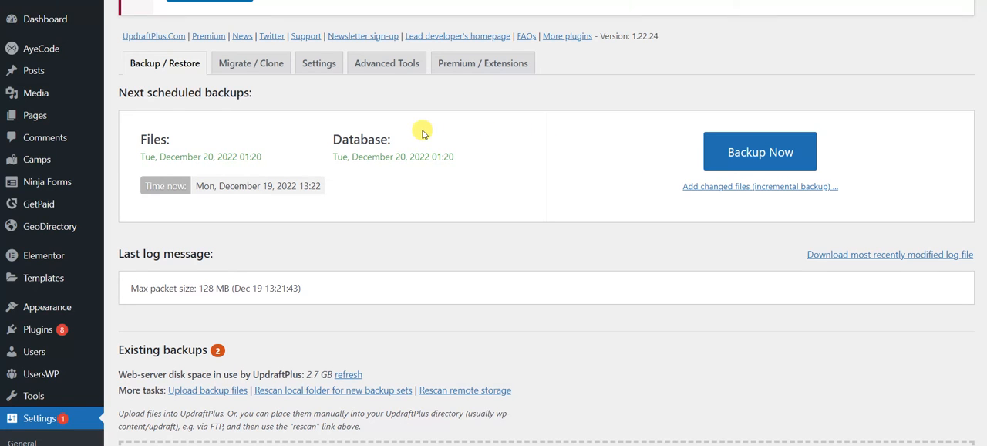
mouse_move(546, 123)
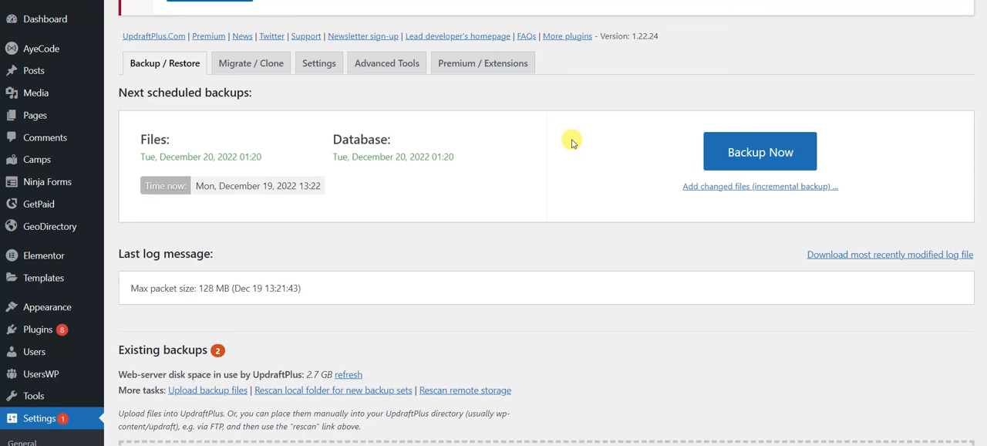
mouse_move(604, 6)
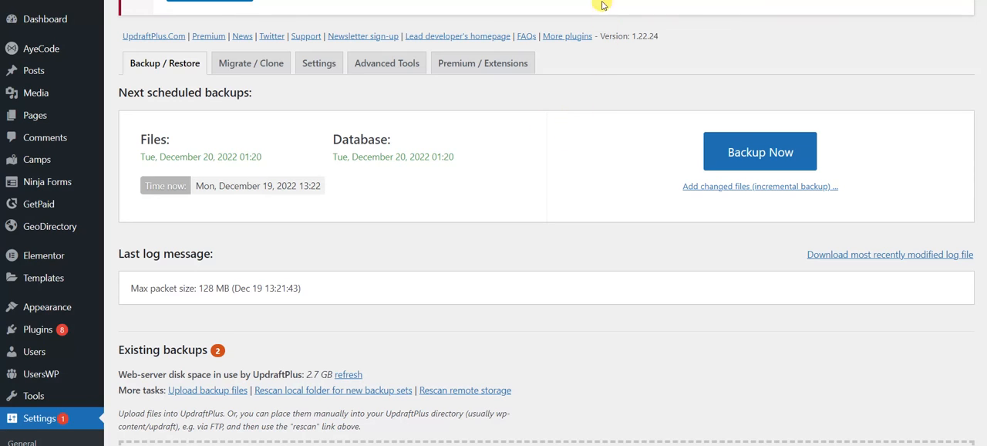
mouse_move(599, 112)
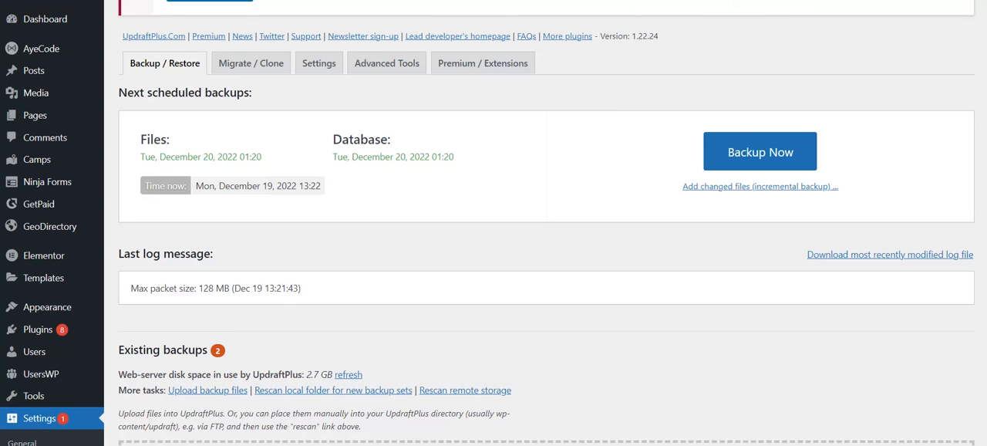
mouse_move(666, 112)
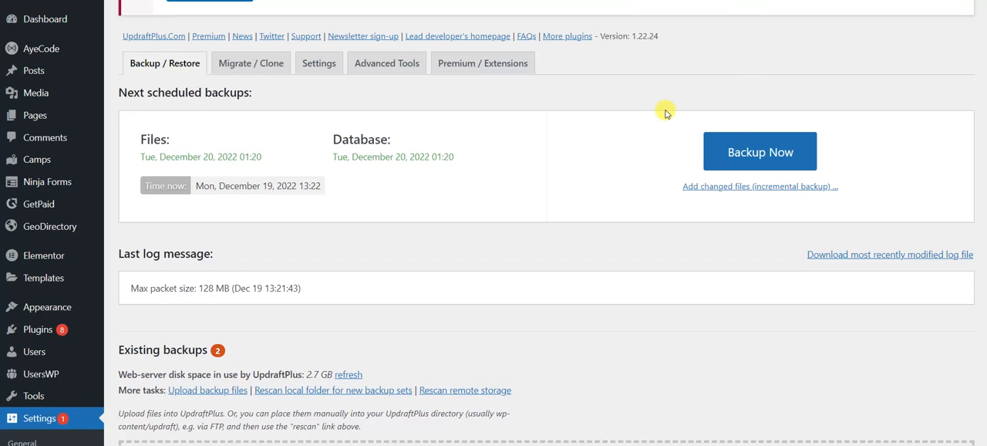
mouse_move(665, 113)
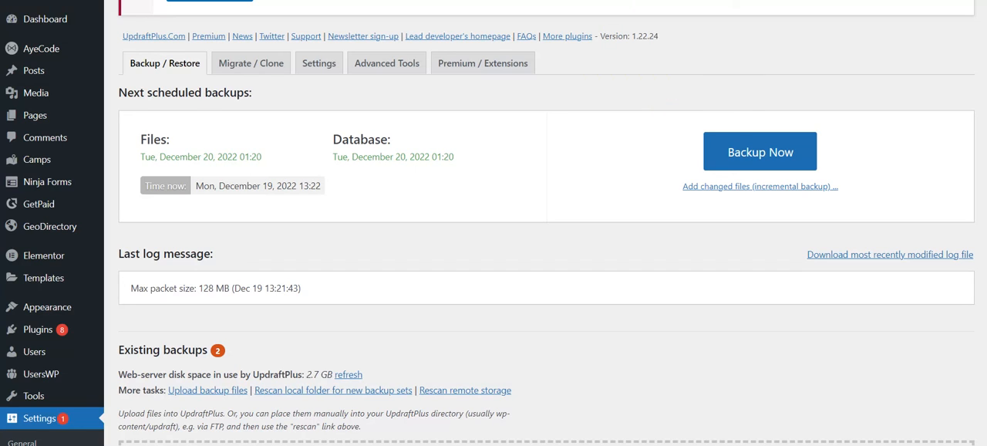